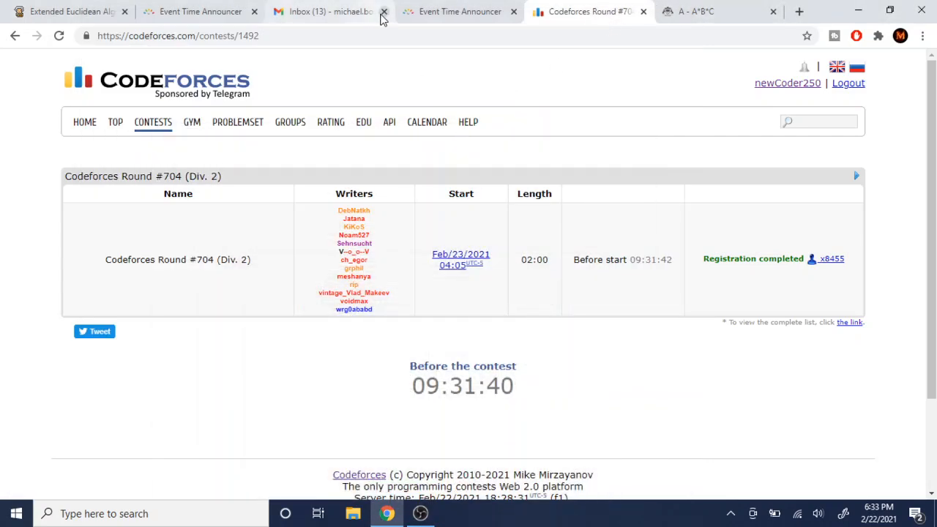
Close the email Inbox page, leaving the Codeforces Round #704 countdown active
click(383, 11)
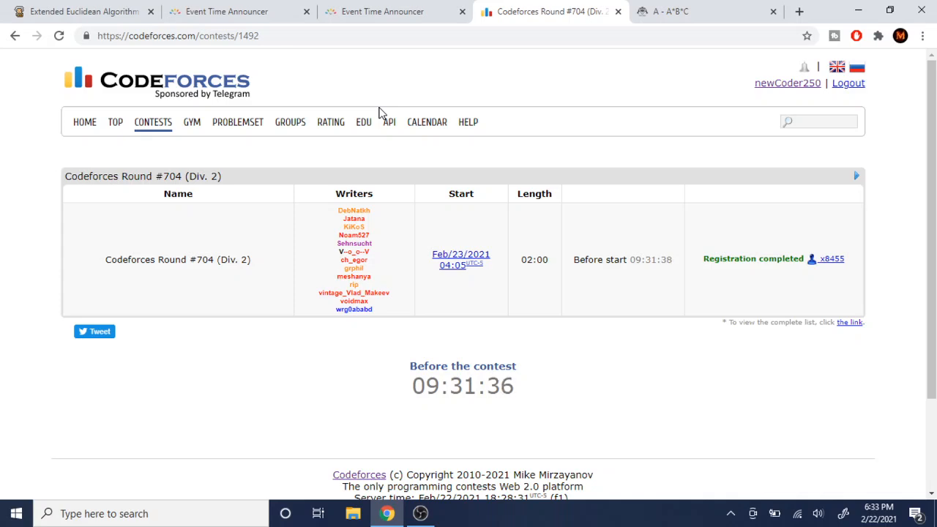
mouse_move(410, 136)
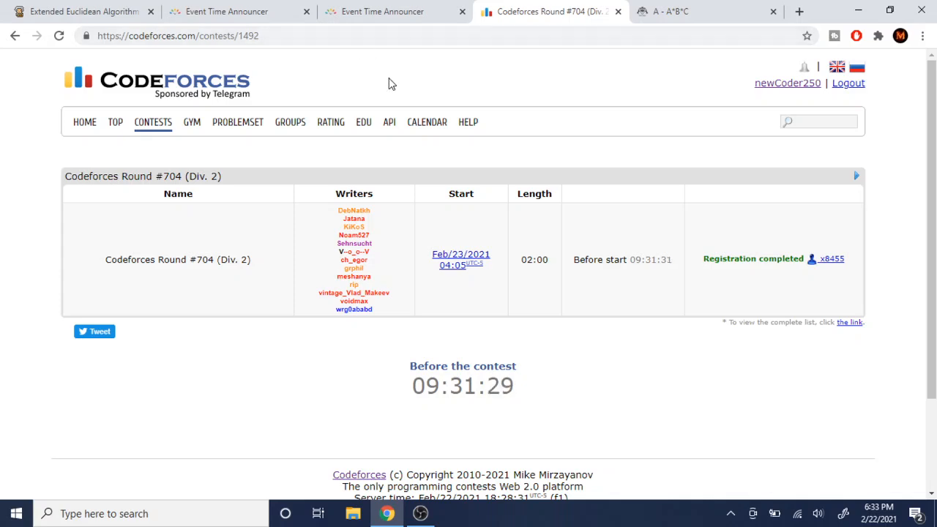
mouse_move(358, 26)
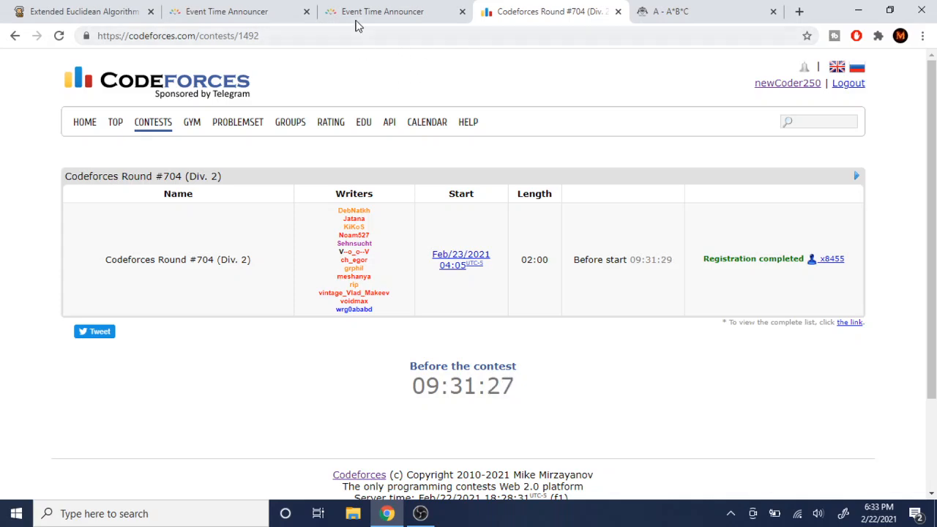
click(382, 11)
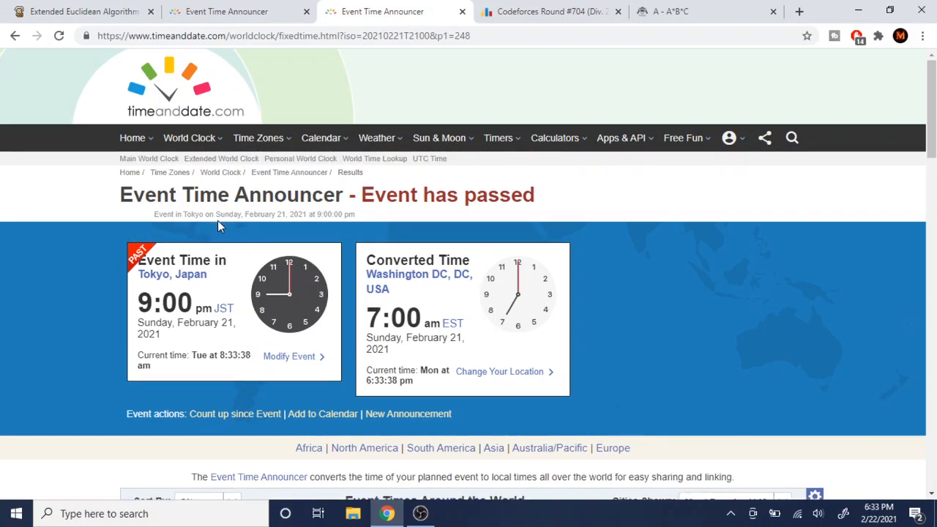
double_click(394, 316)
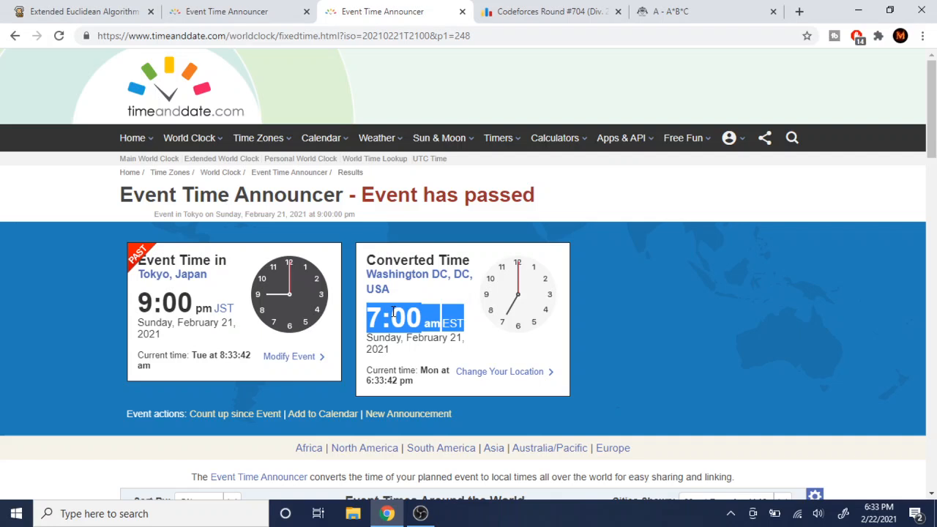
mouse_move(468, 179)
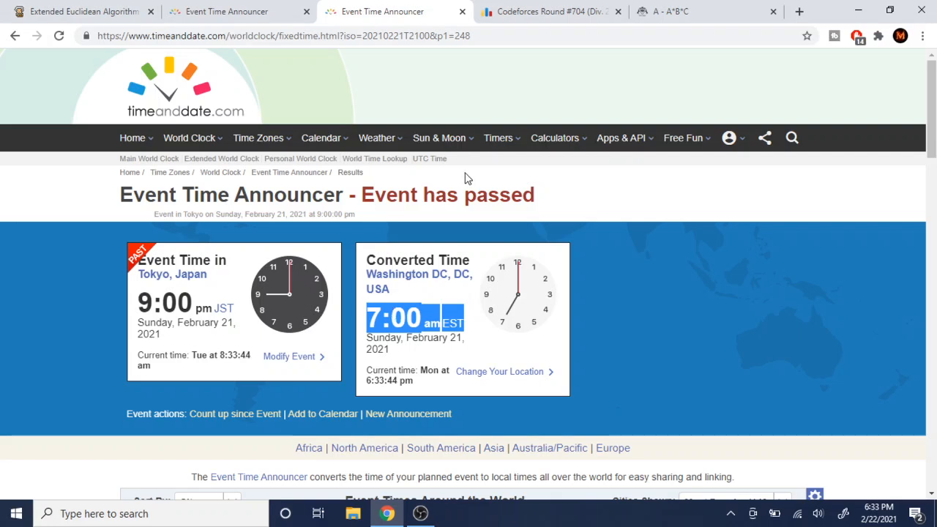
click(549, 11)
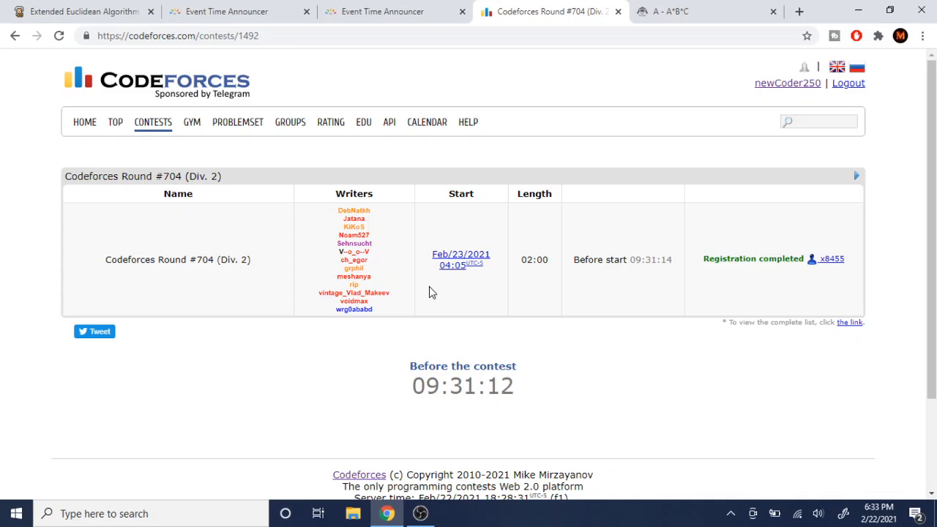
click(382, 12)
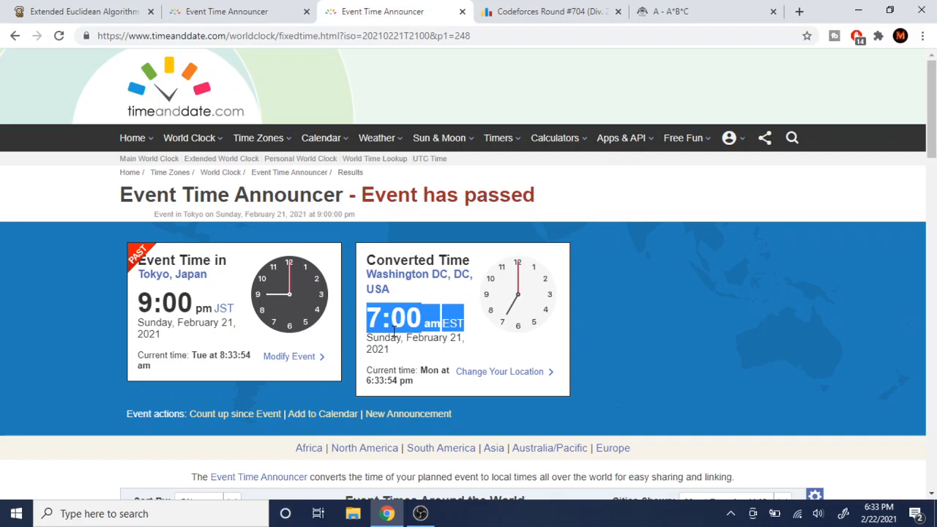
click(549, 12)
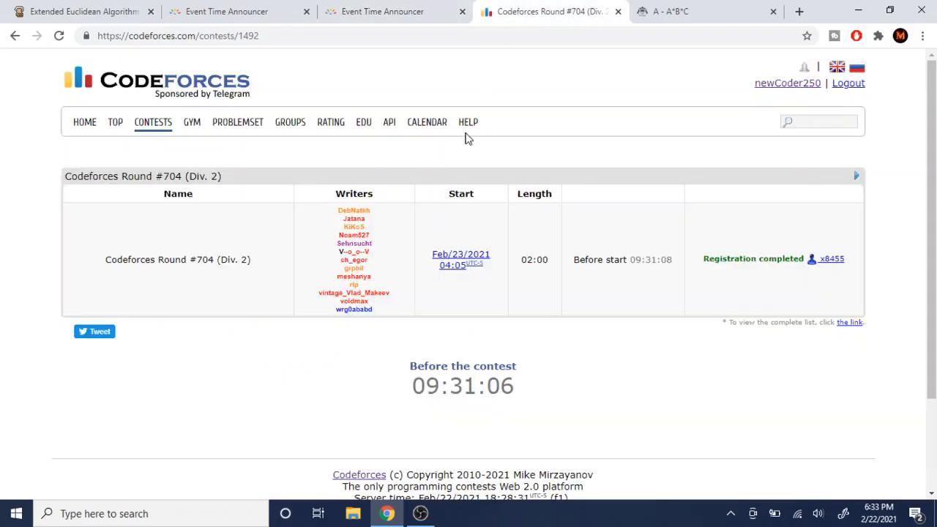
mouse_move(451, 308)
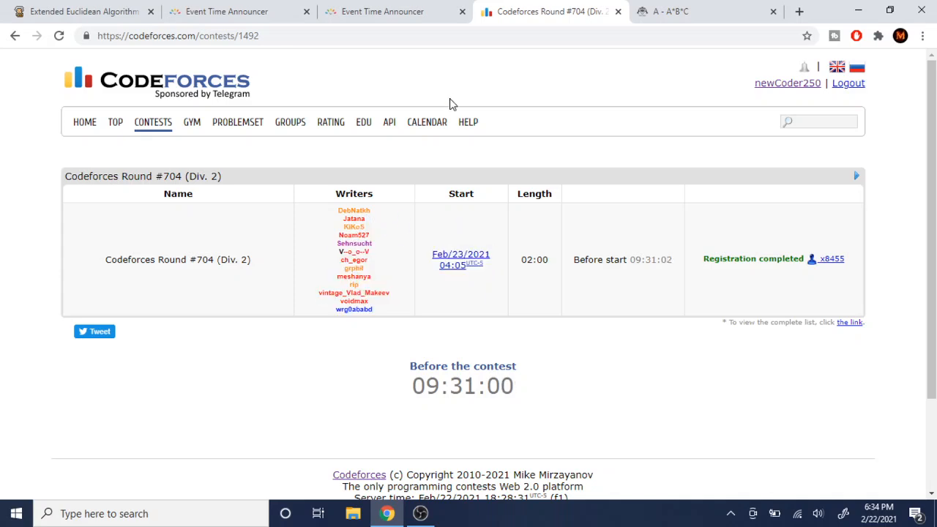
mouse_move(390, 29)
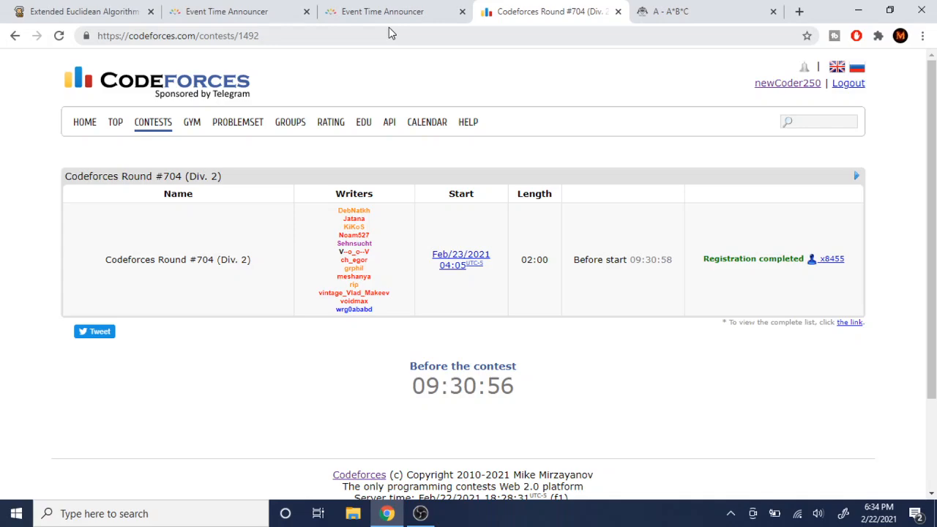
From the AtCoder home page, go to the AtCoder Beginner Contest 191 page
click(388, 12)
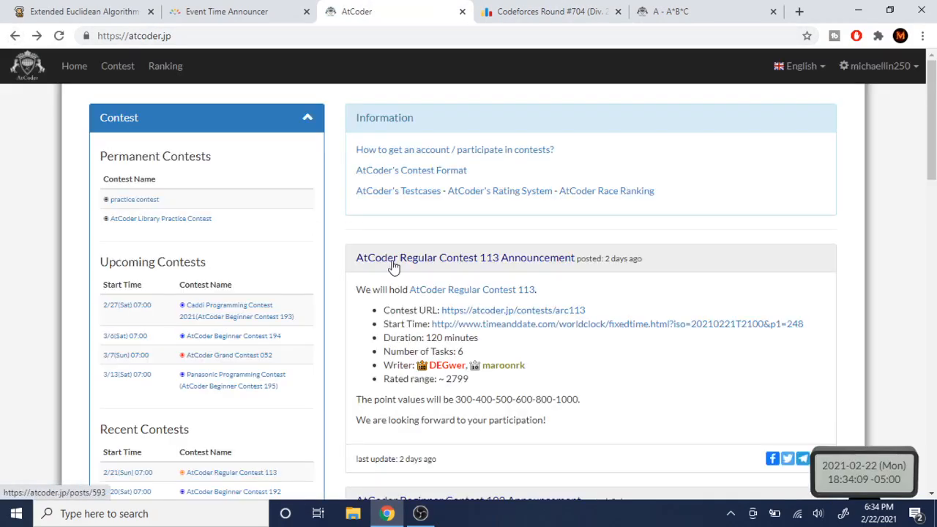
scroll(down, 3)
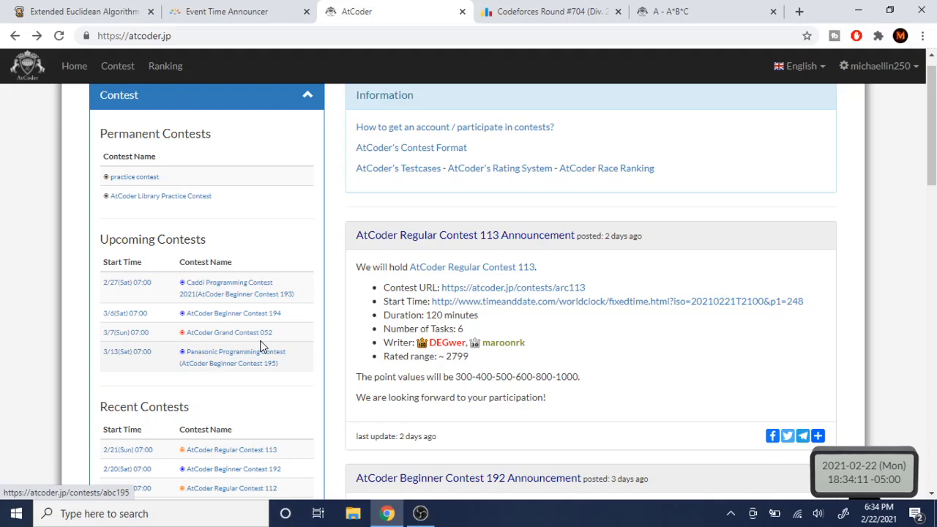
click(234, 313)
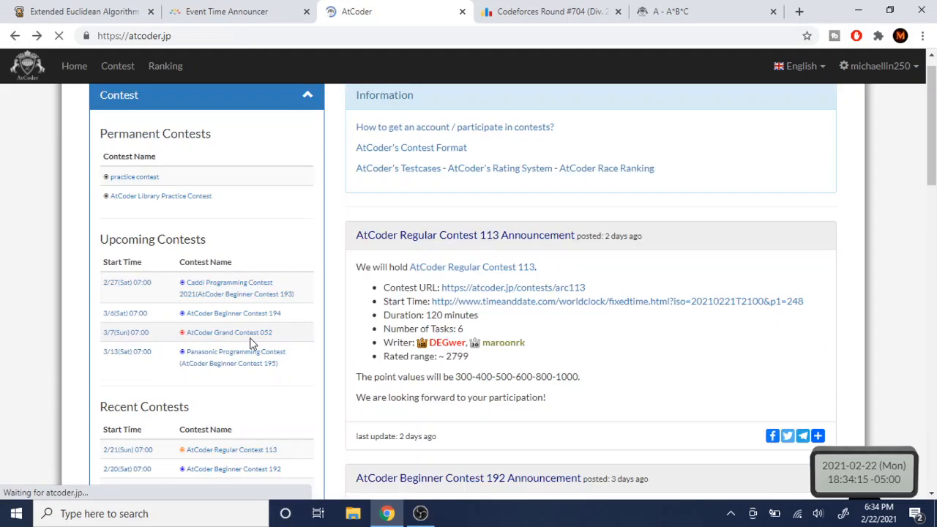
scroll(down, 3)
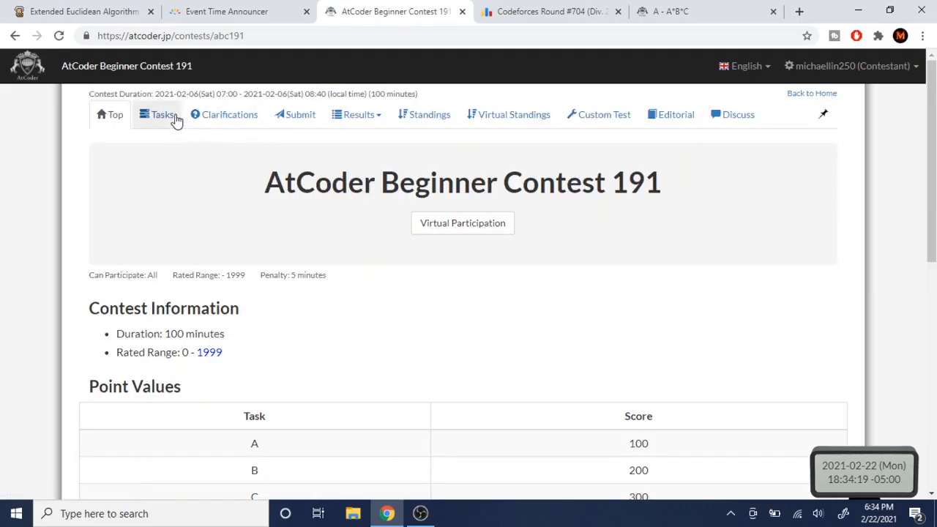
From the contest's Tasks list, open problem B, Remove It, and read its statement
click(161, 114)
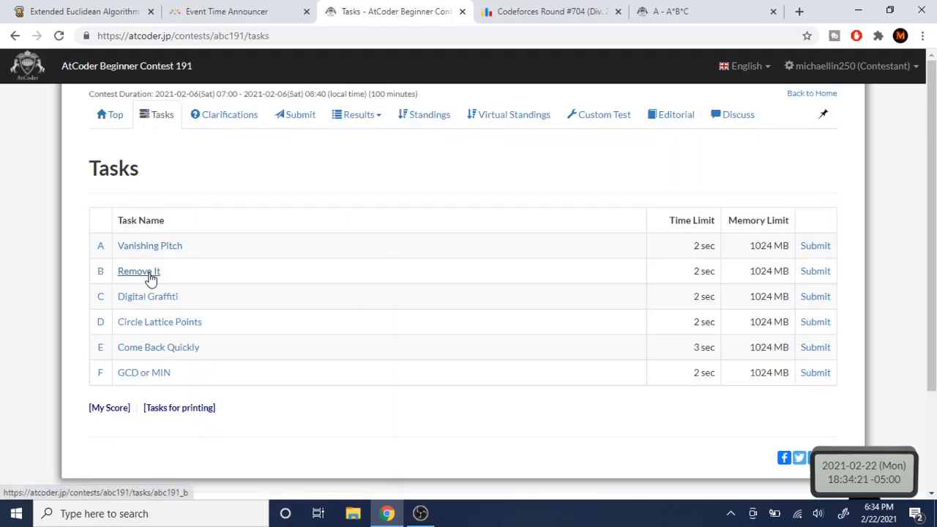
click(137, 271)
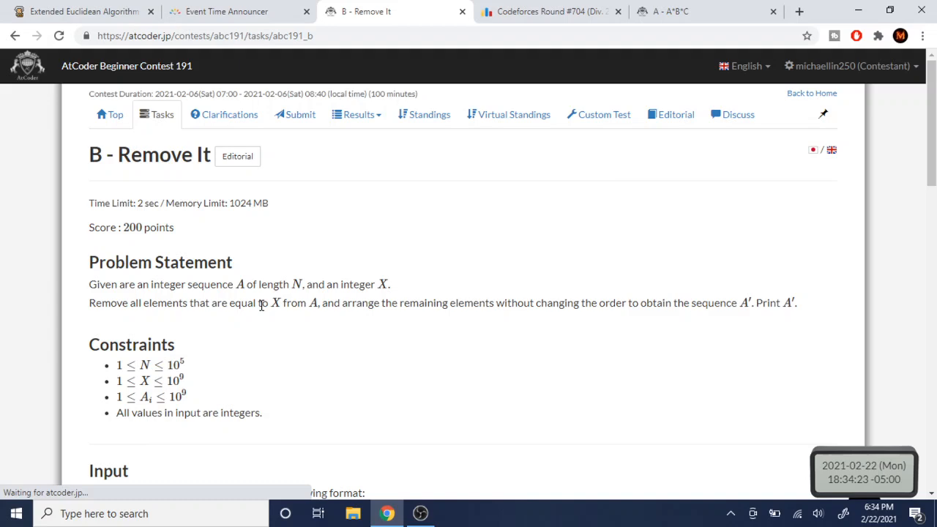
scroll(down, 3)
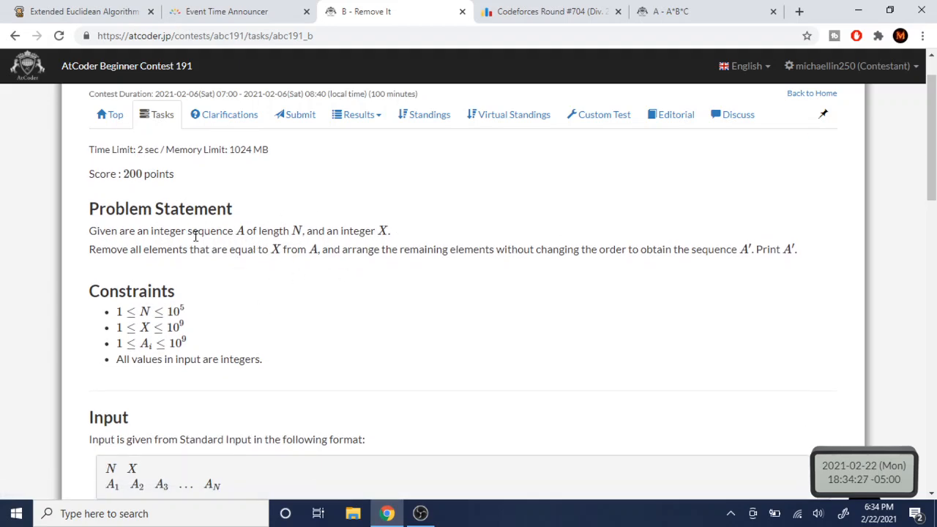
mouse_move(331, 249)
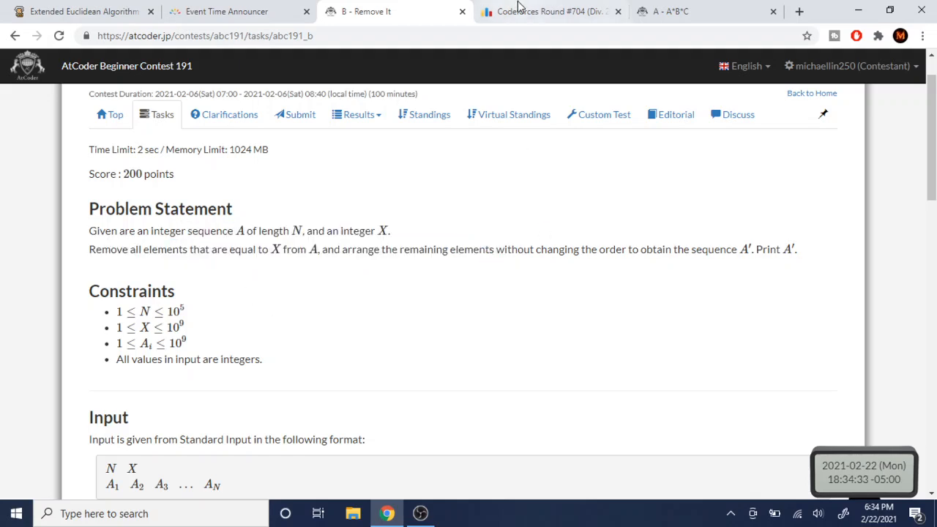
On the Codeforces page, enter Round #703 from the past contests list
click(550, 12)
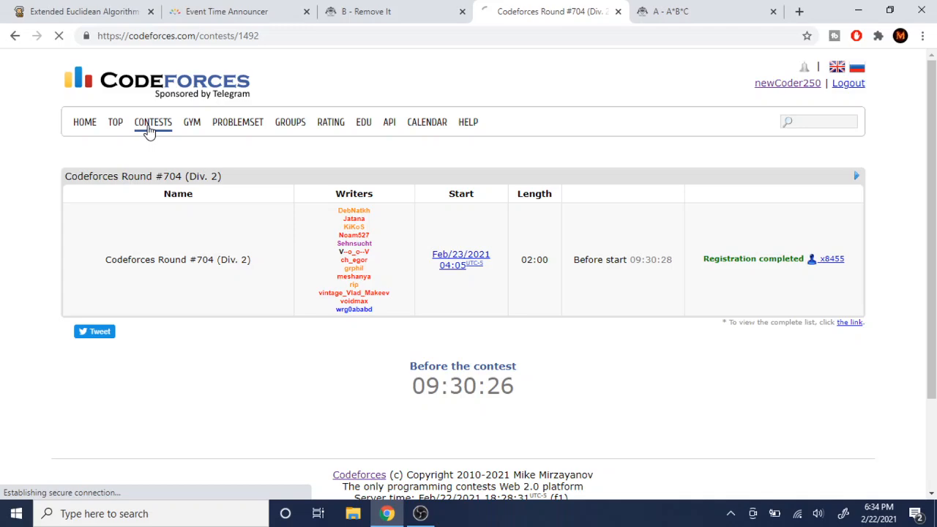
click(152, 123)
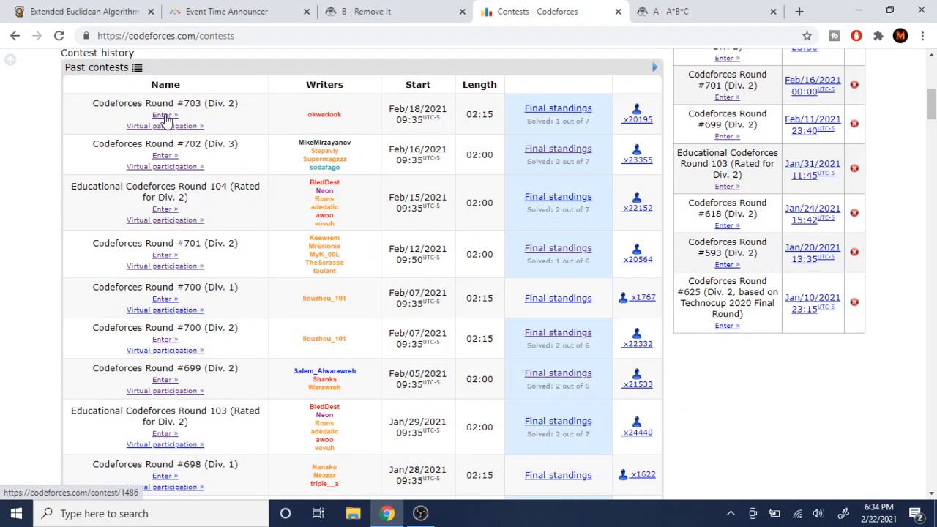
click(161, 114)
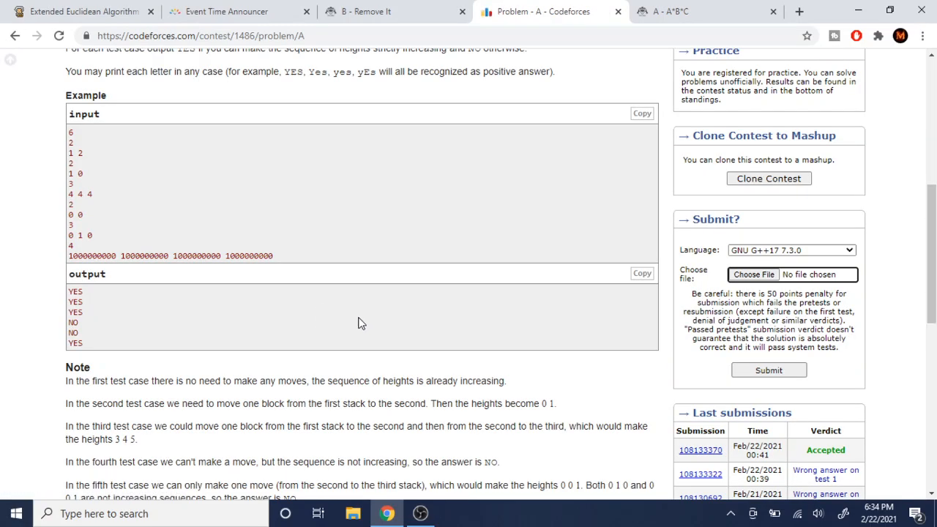
scroll(up, 3)
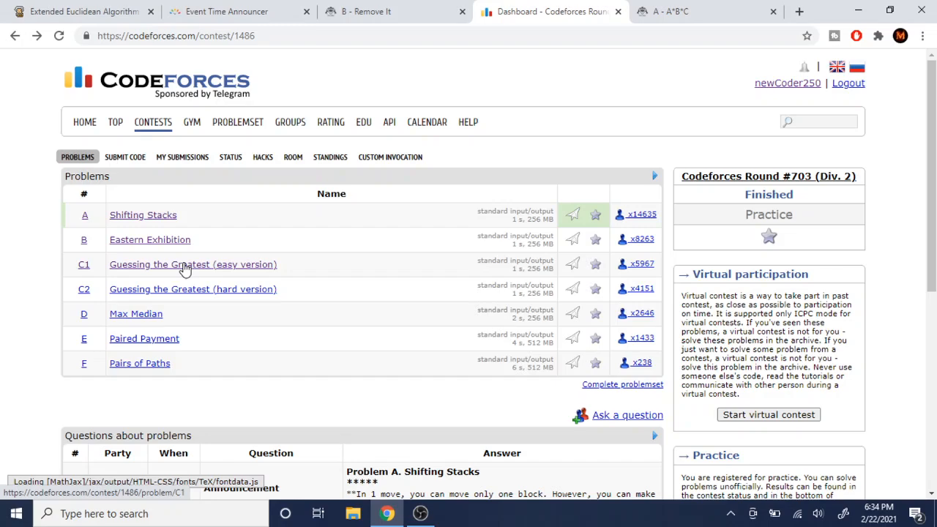
Load problem B, Eastern Exhibition, then bring AtCoder's Remove It back into view
click(150, 240)
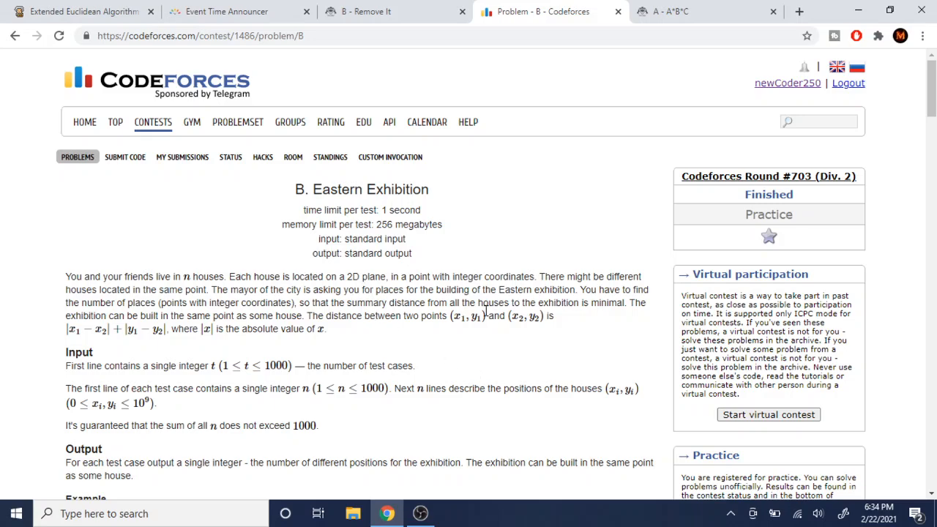
scroll(down, 3)
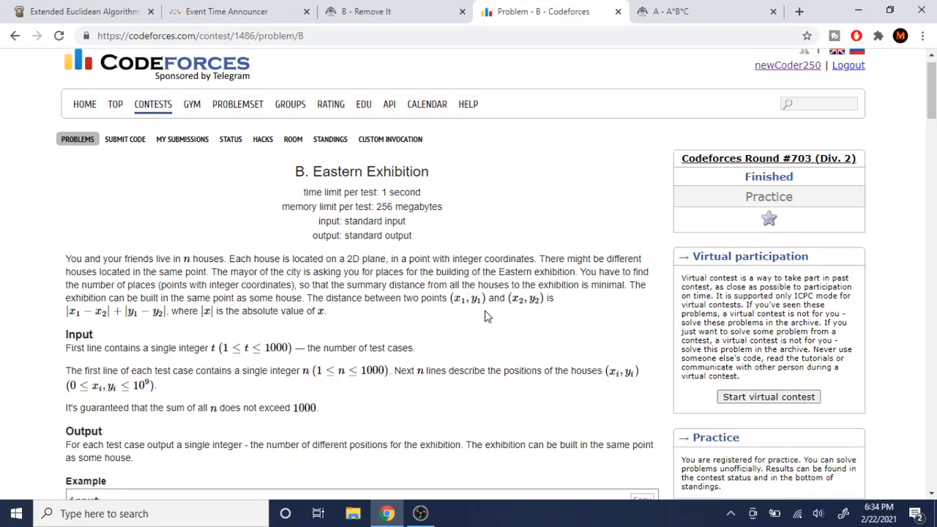
click(394, 12)
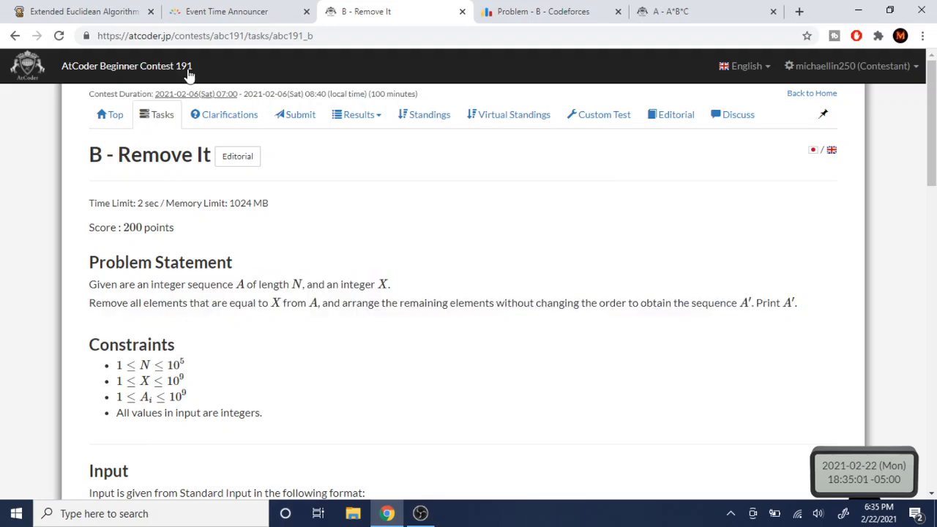
mouse_move(476, 228)
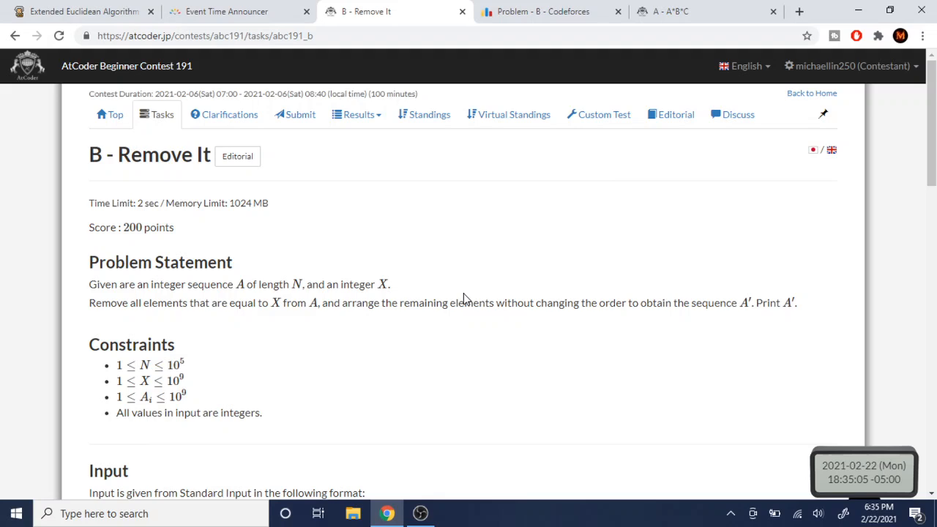
mouse_move(226, 99)
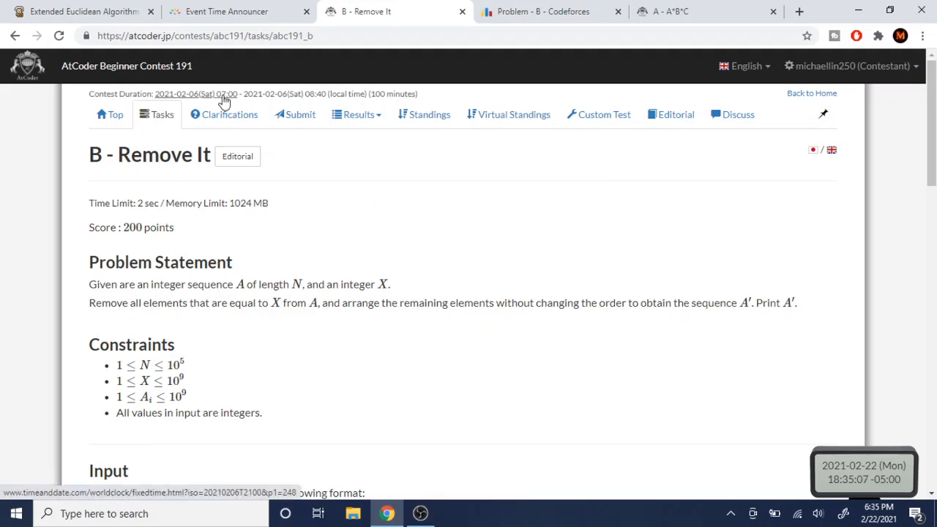
mouse_move(162, 115)
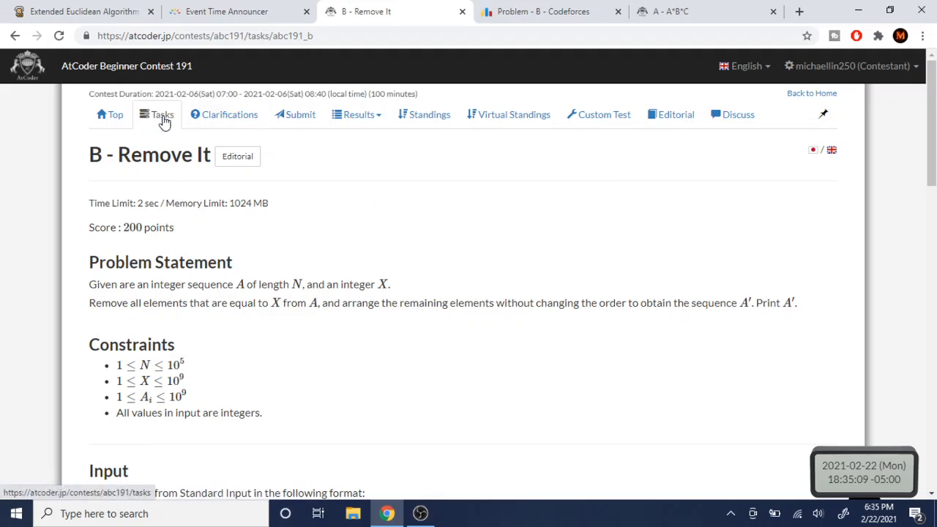
Glance at the Codeforces Eastern Exhibition problem, then return to the AtCoder home page
click(114, 115)
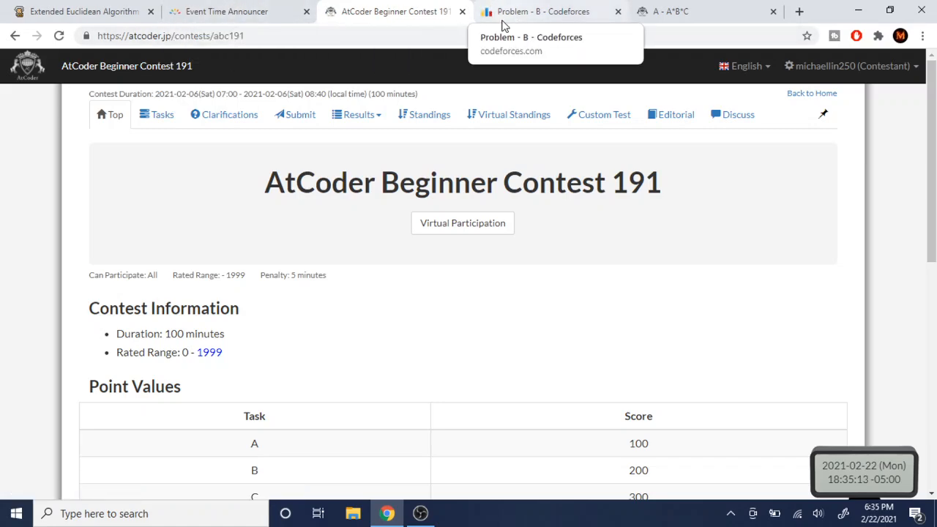
click(544, 12)
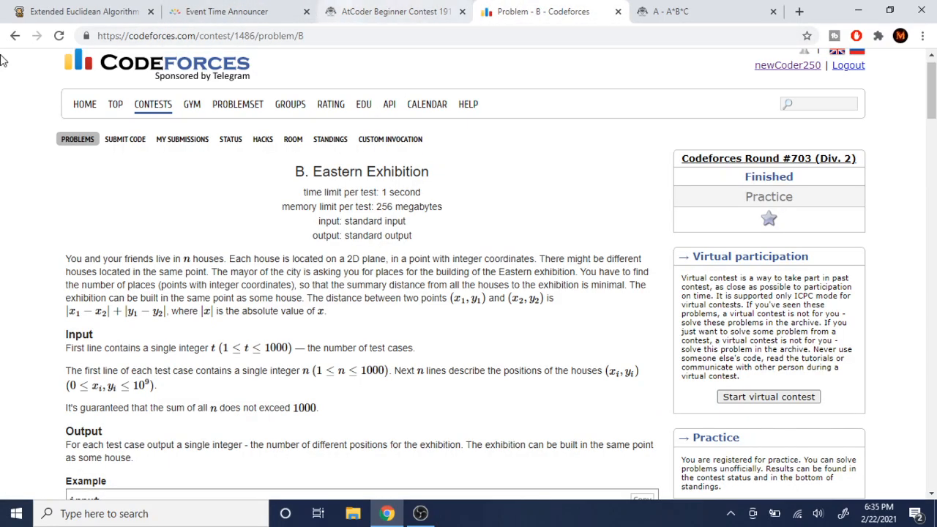
click(395, 12)
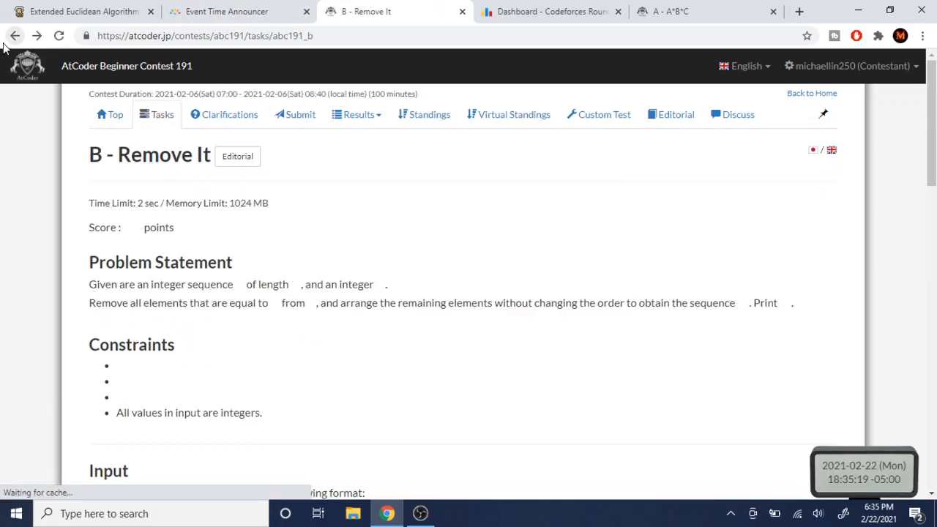
click(161, 114)
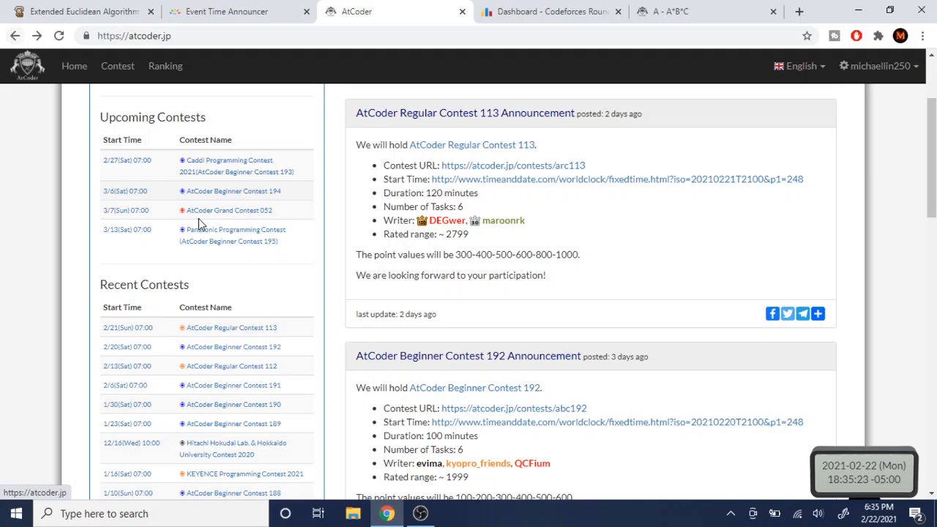
From Recent Contests, reach AtCoder Regular Contest 113's tasks and load problem A, A*B*C
click(231, 302)
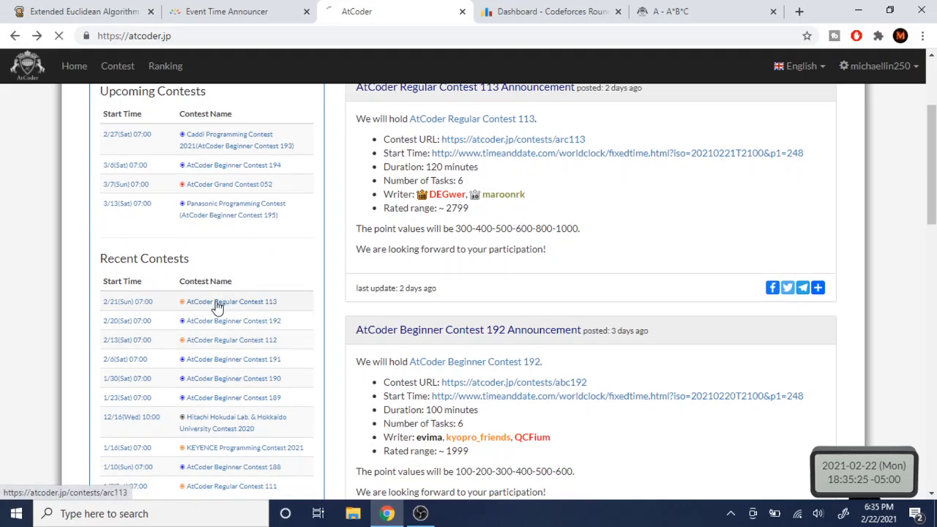
click(231, 301)
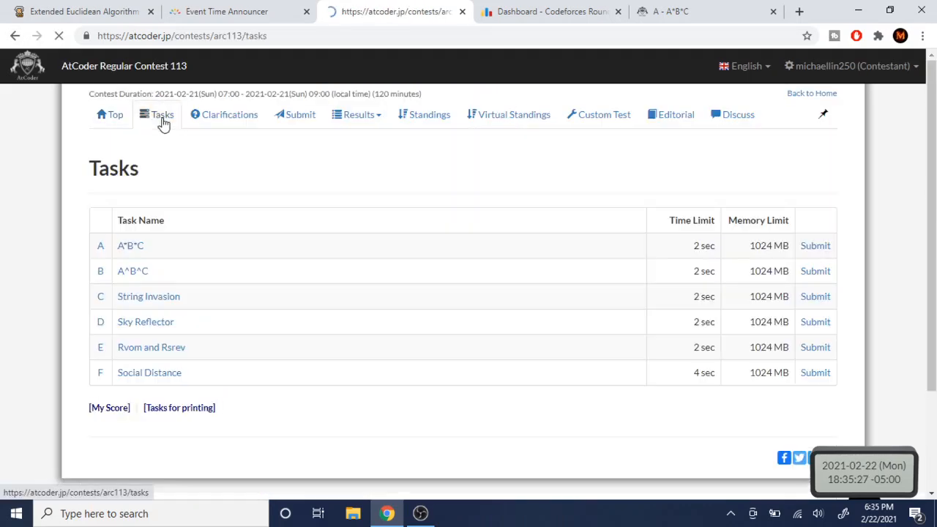
click(131, 246)
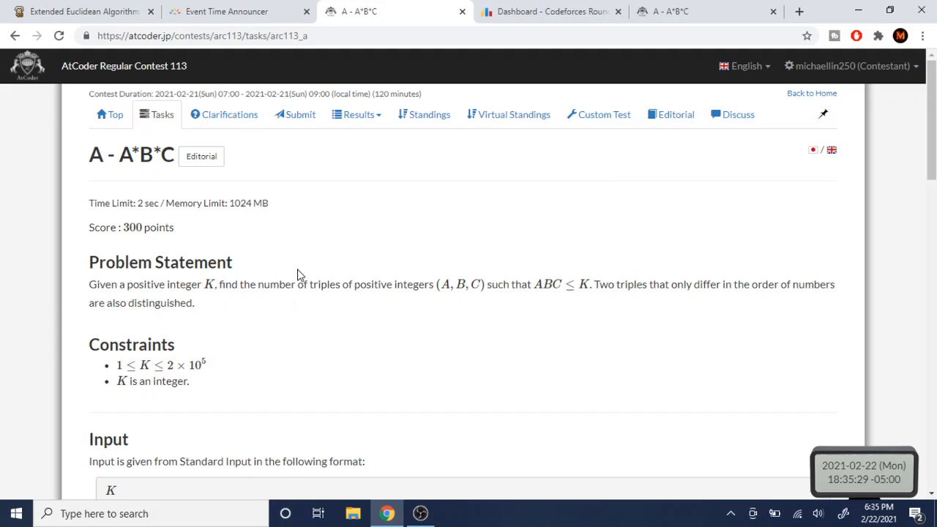
scroll(down, 3)
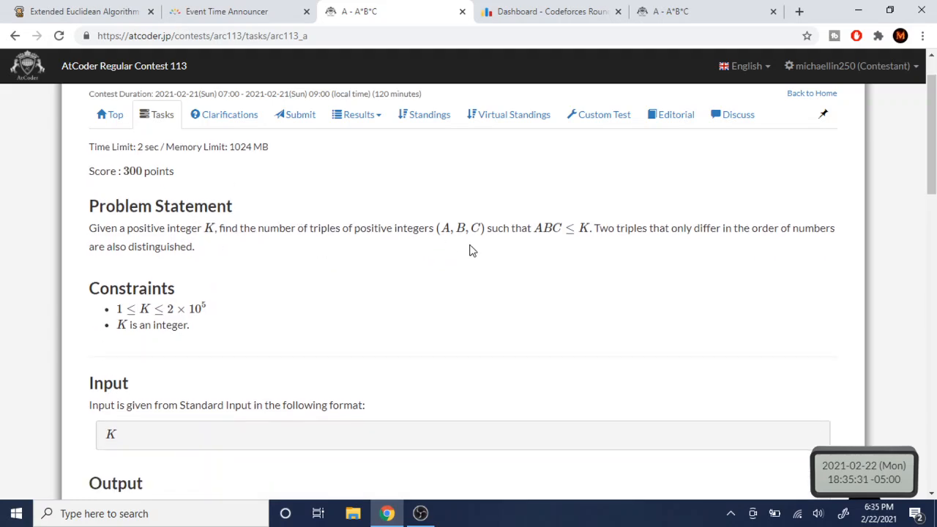
mouse_move(588, 248)
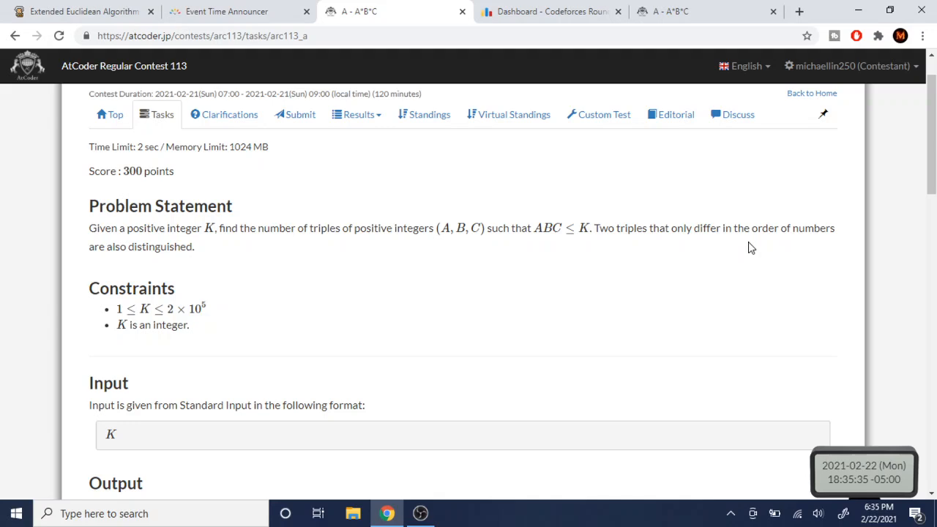
mouse_move(703, 223)
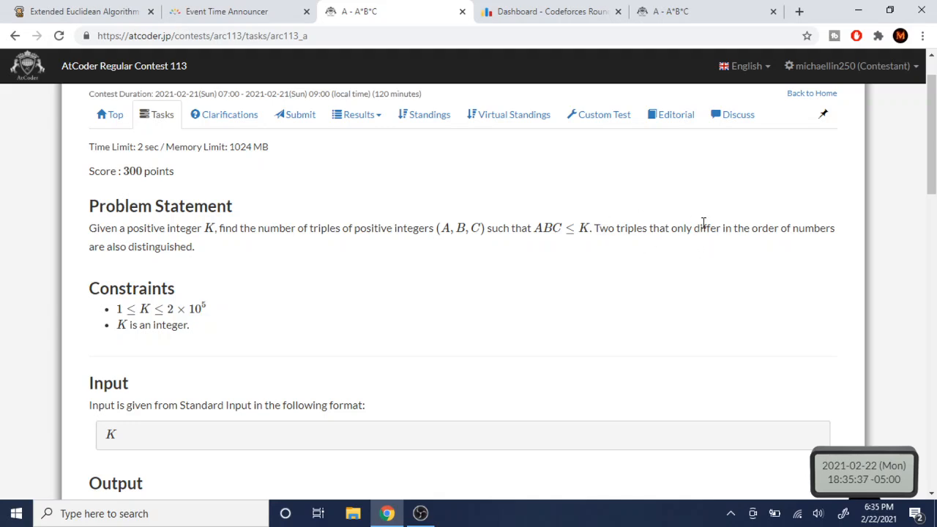
mouse_move(196, 278)
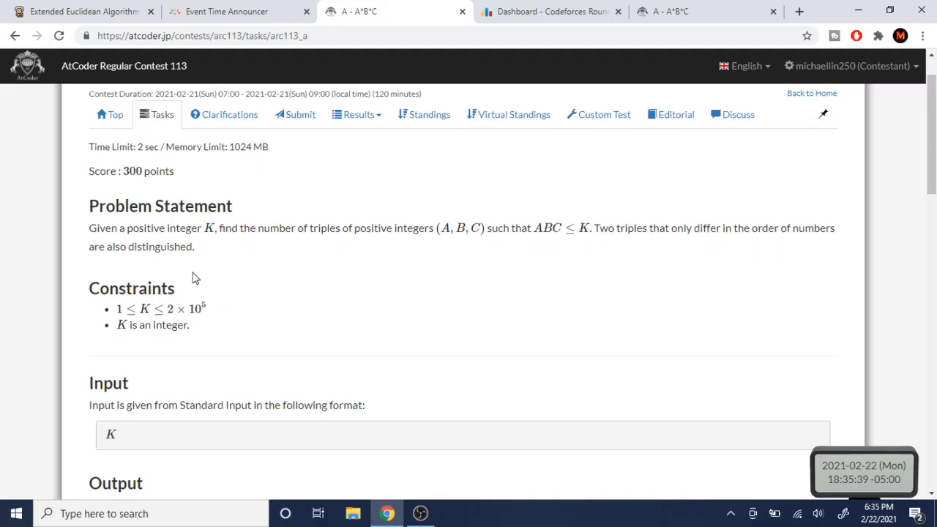
mouse_move(413, 220)
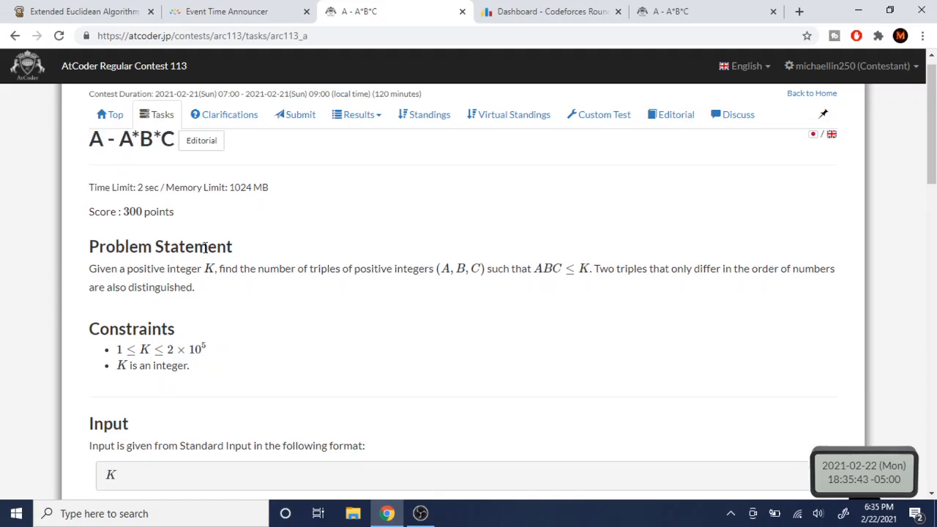
mouse_move(321, 260)
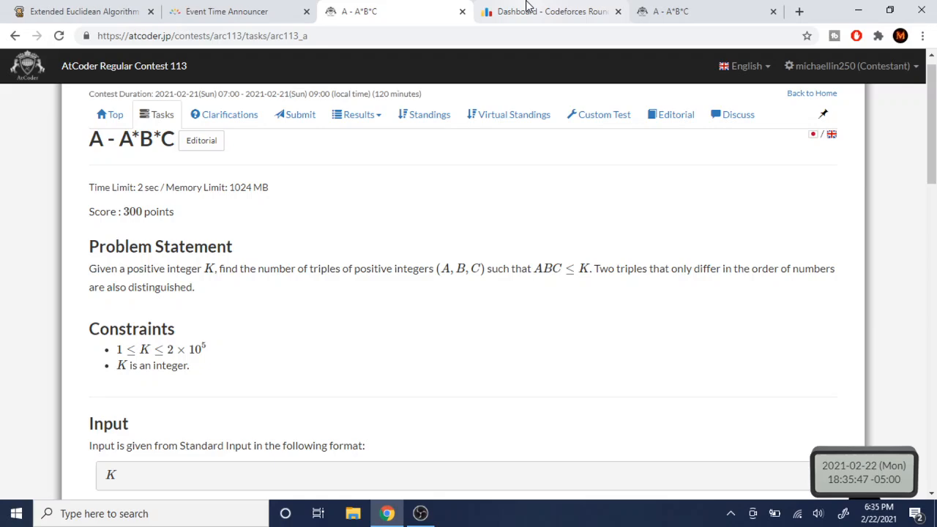
Consult the Codeforces past contests table with writers and standings links, then return to AtCoder
click(549, 12)
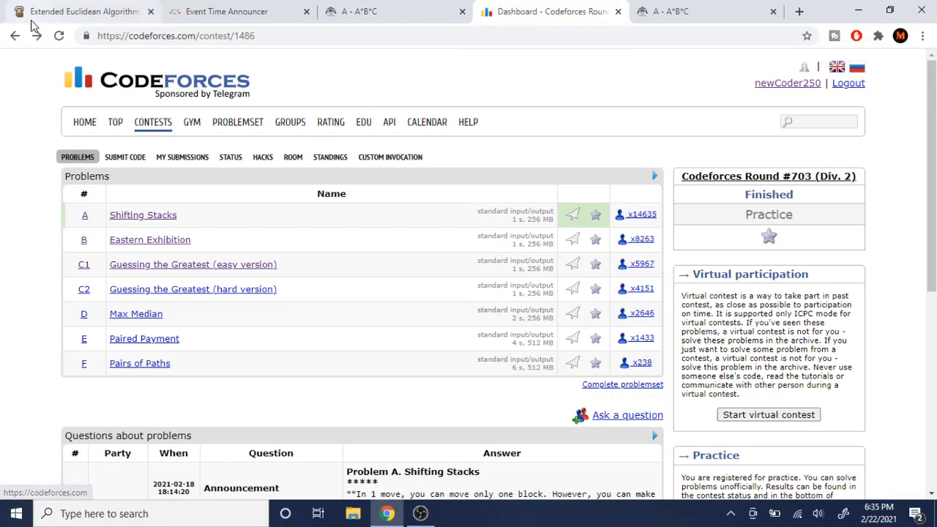
click(152, 123)
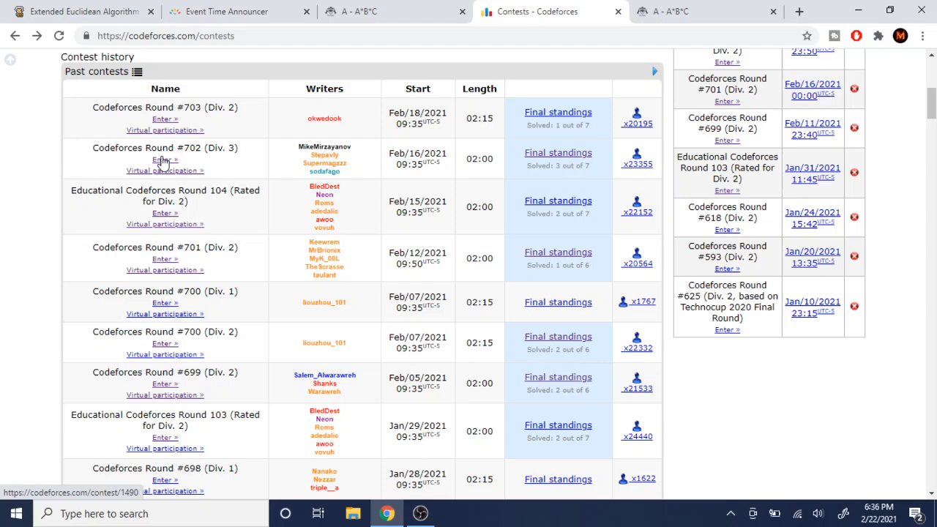
click(359, 11)
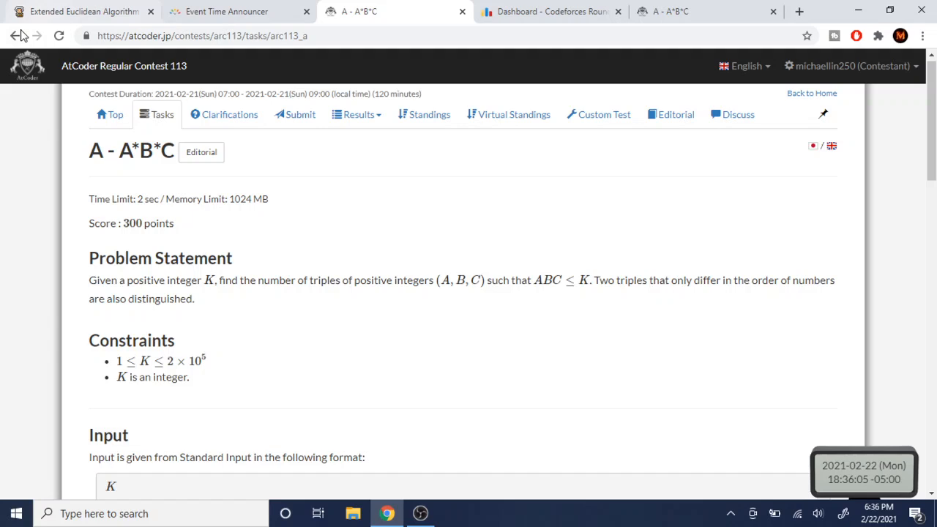
Go back to the ARC 113 task list showing its six problems
click(161, 115)
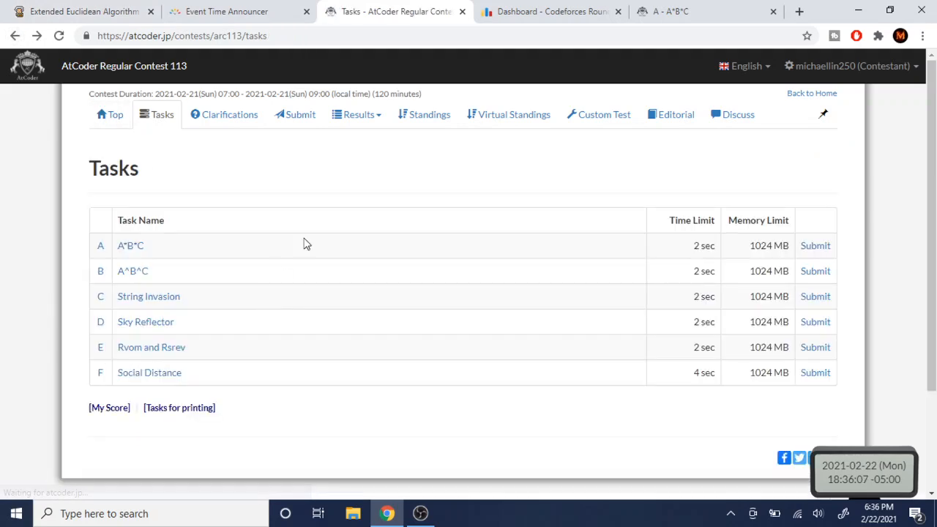
mouse_move(460, 266)
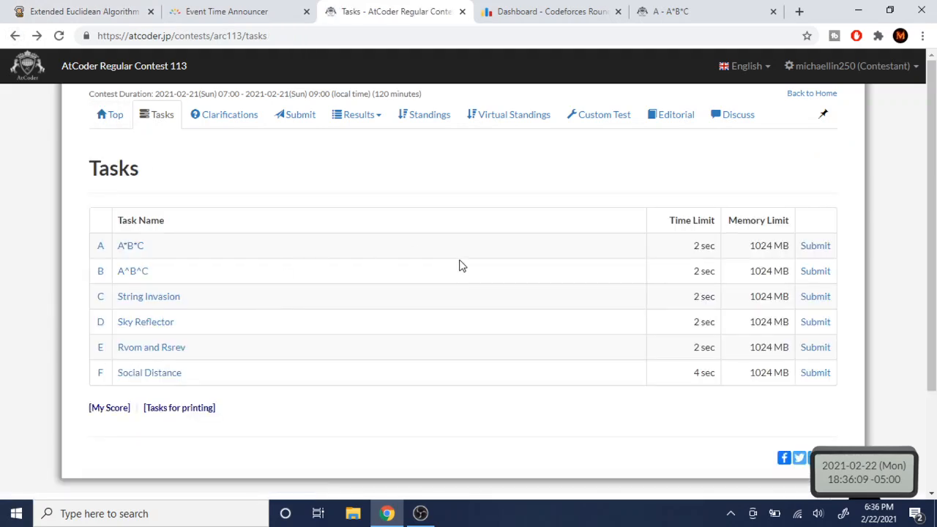
mouse_move(671, 114)
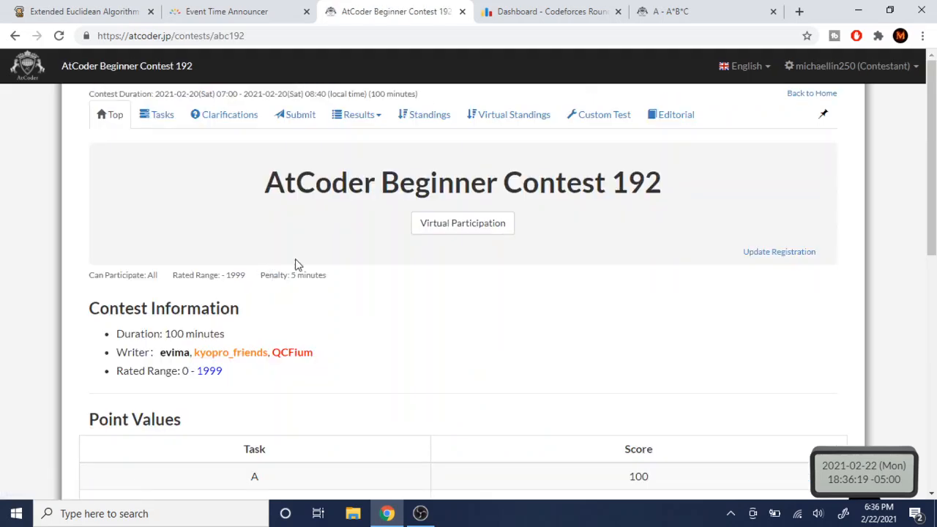
Check the ABC 192 editorials, then reach AtCoder Regular Contest 113 via the home page
click(671, 114)
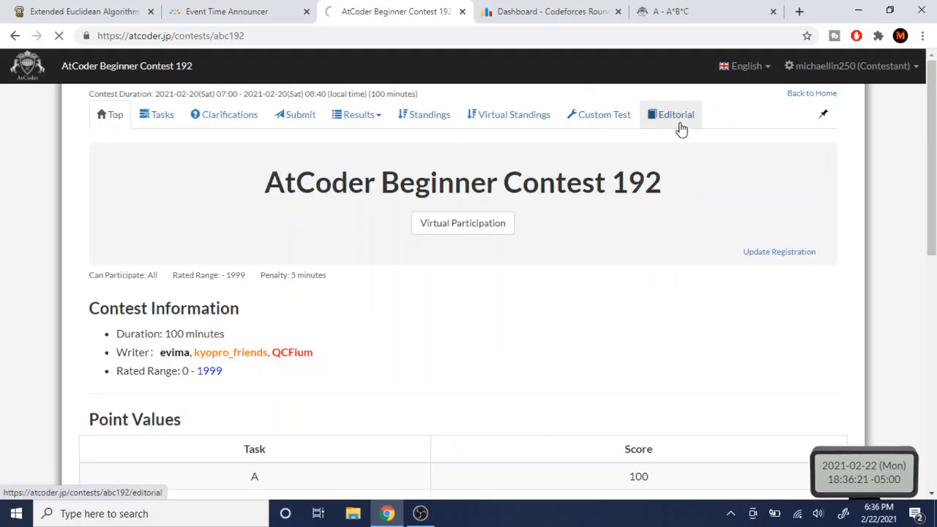
click(675, 114)
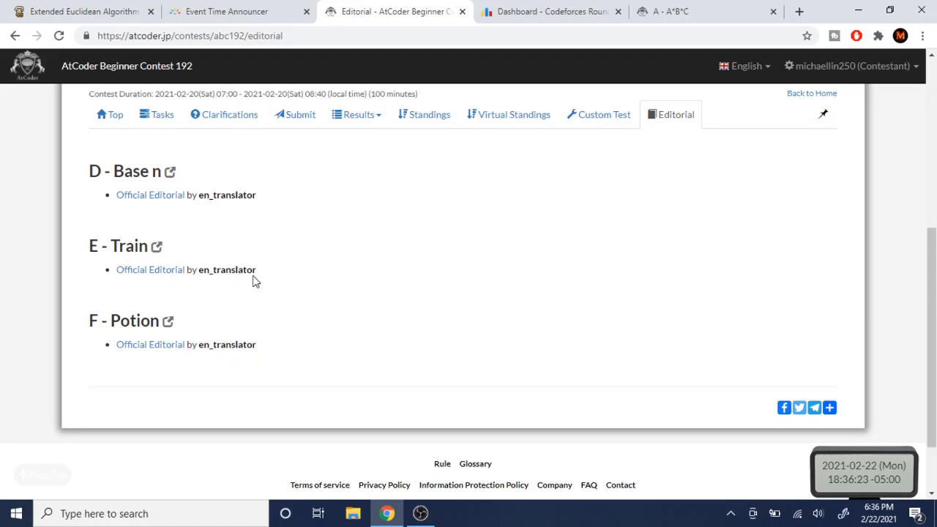
click(114, 114)
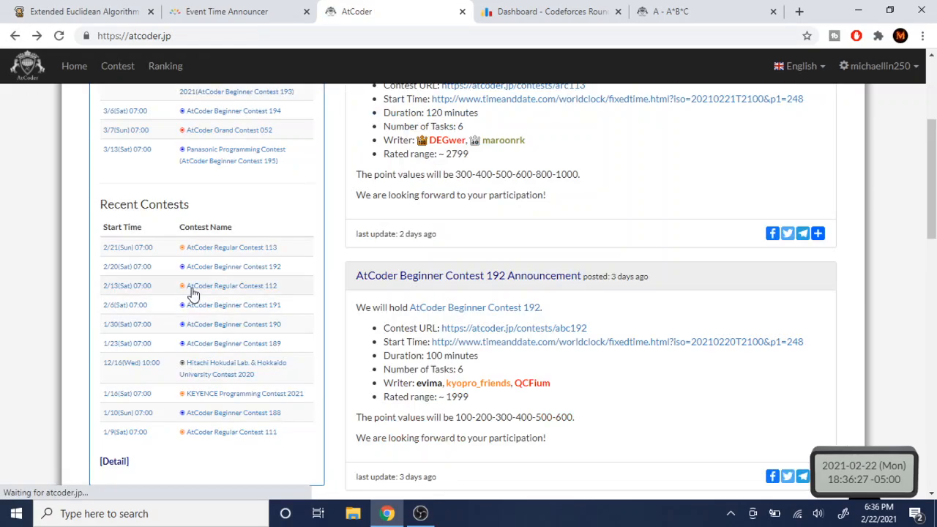
click(231, 246)
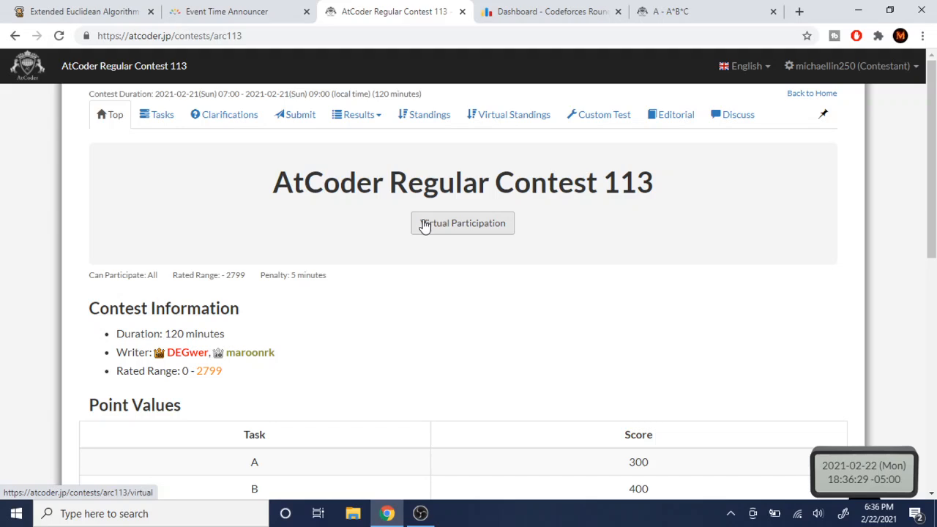
Read the ARC 113 editorial list, revisit the contest overview and return to the AtCoder home page
click(670, 114)
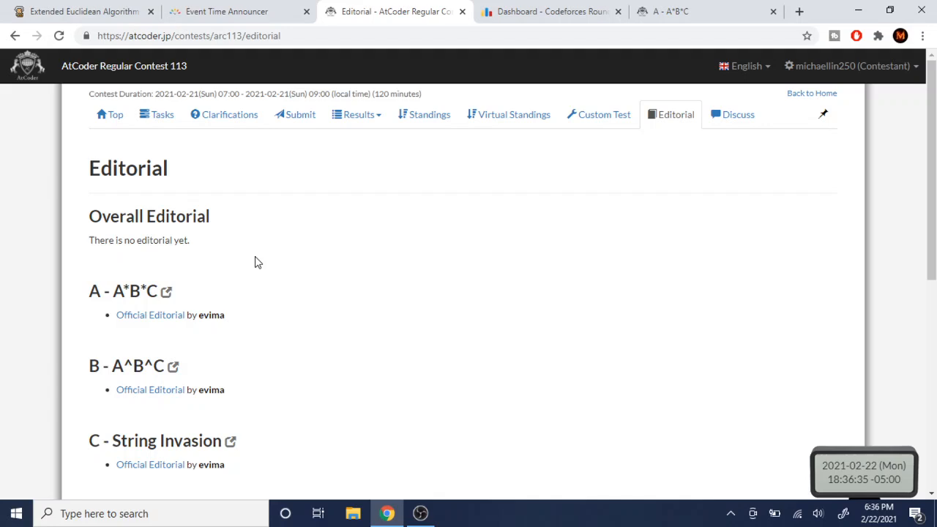
scroll(down, 3)
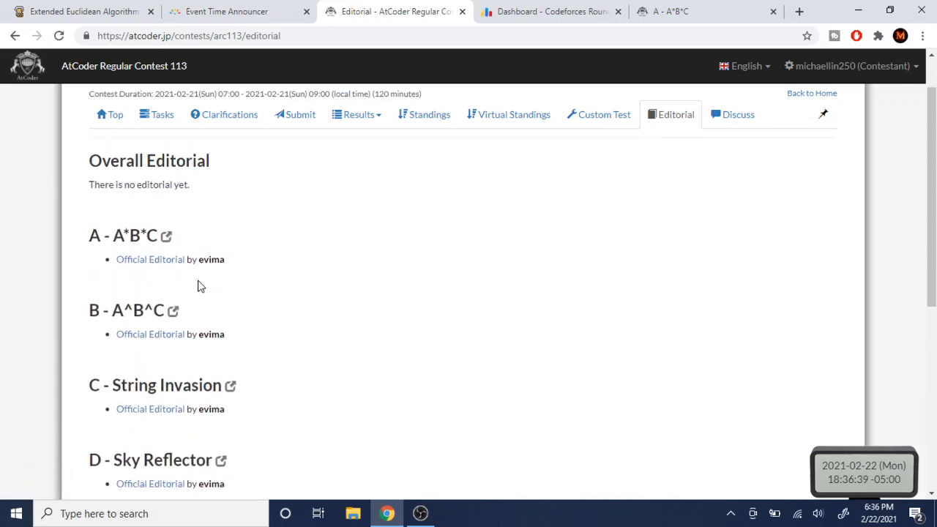
scroll(down, 3)
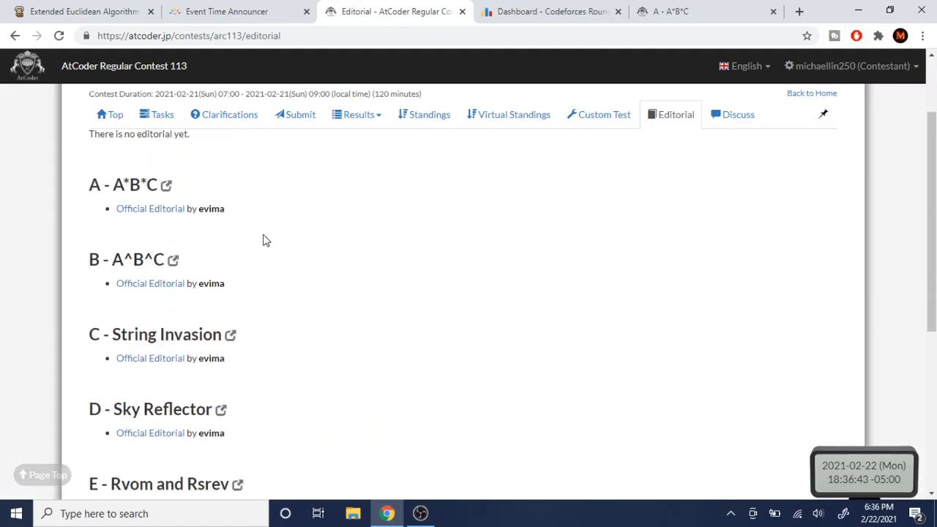
scroll(up, 3)
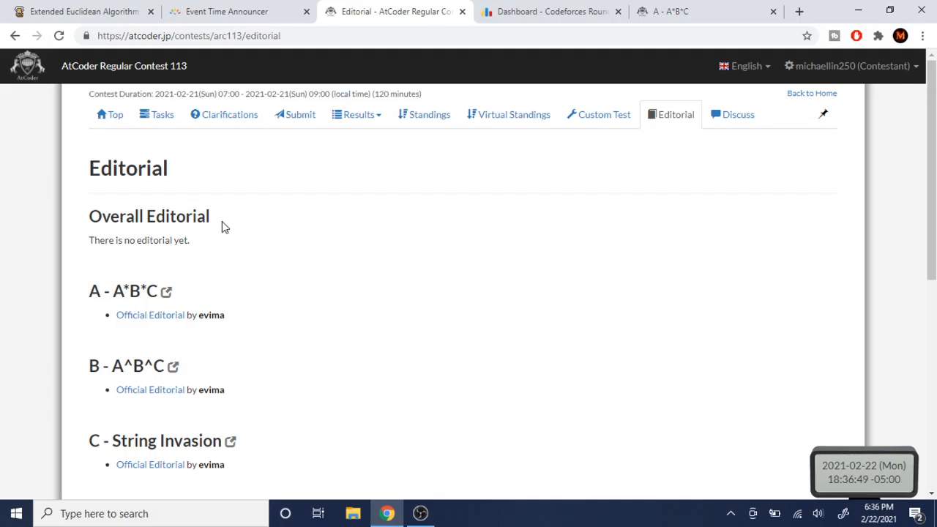
mouse_move(100, 150)
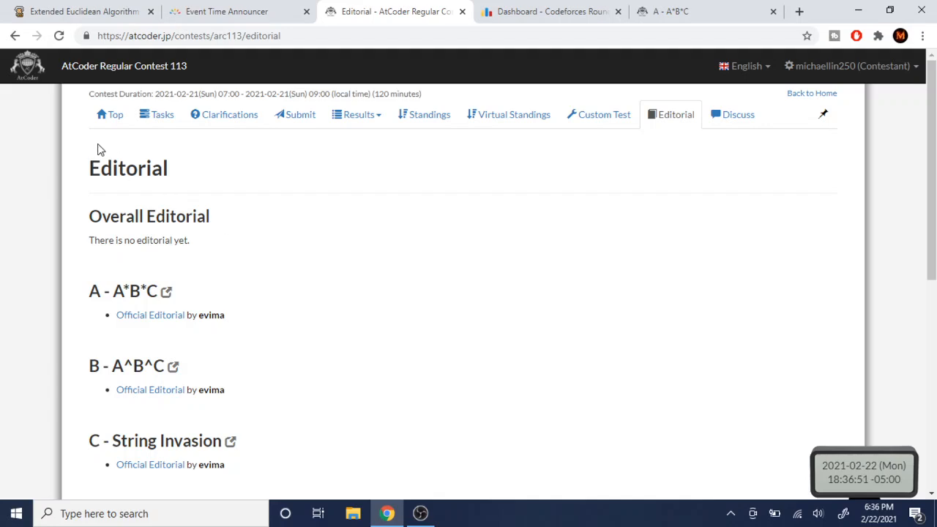
click(114, 114)
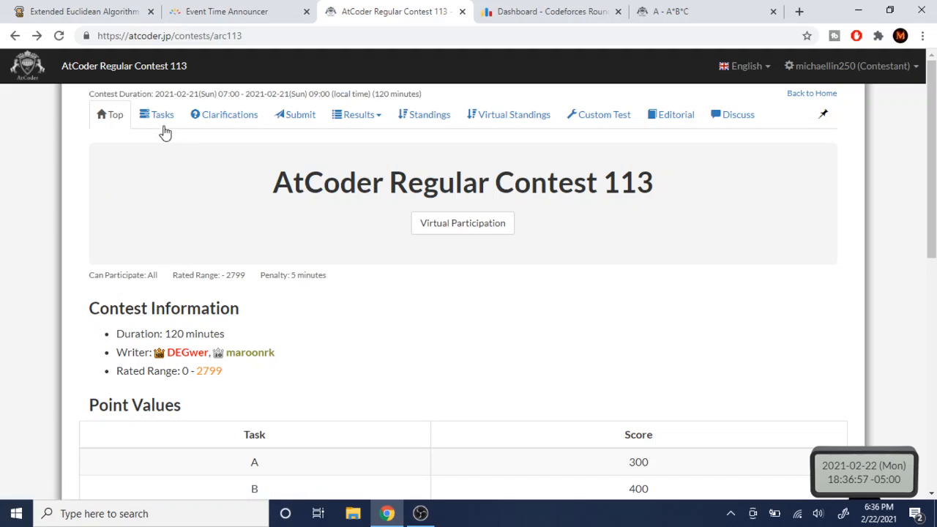
mouse_move(424, 114)
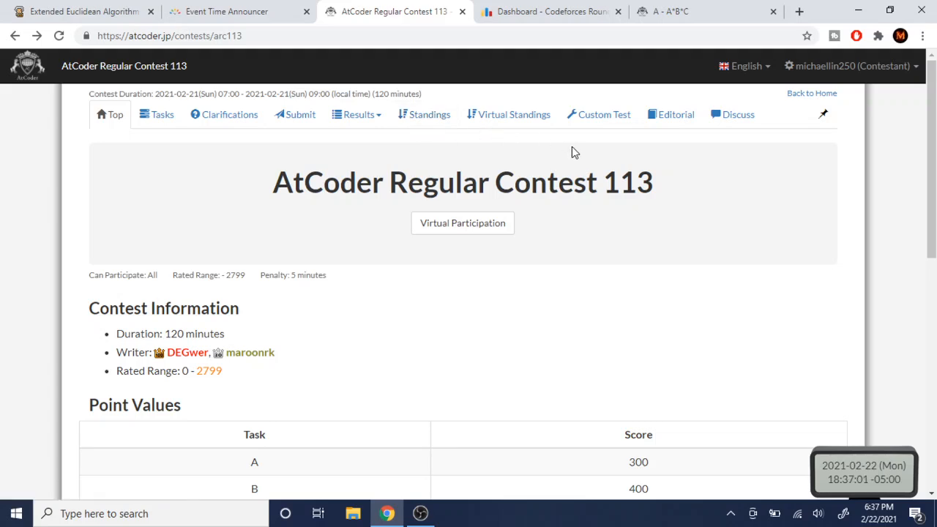
mouse_move(295, 115)
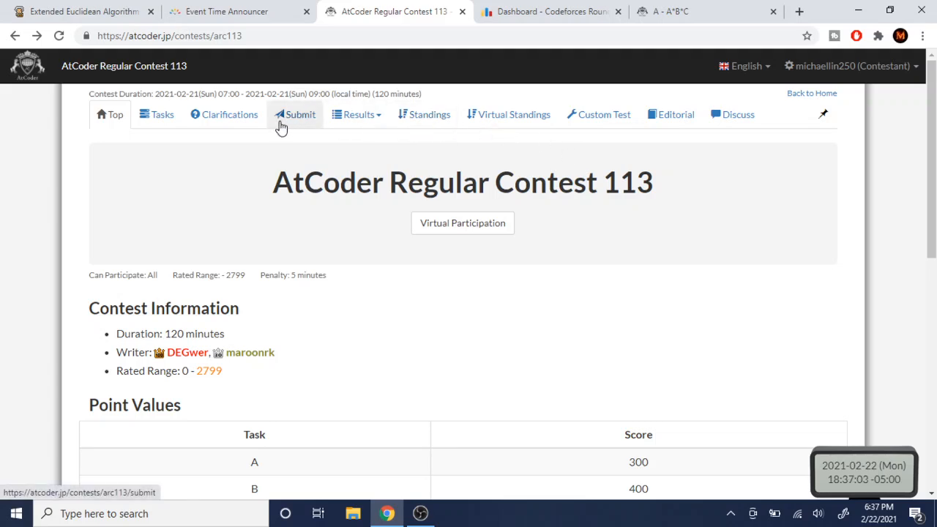
mouse_move(675, 114)
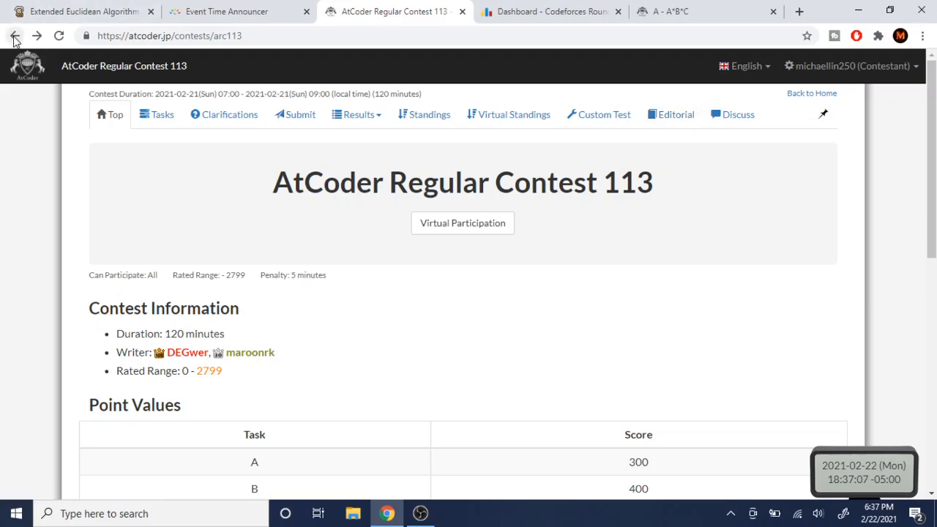
click(16, 35)
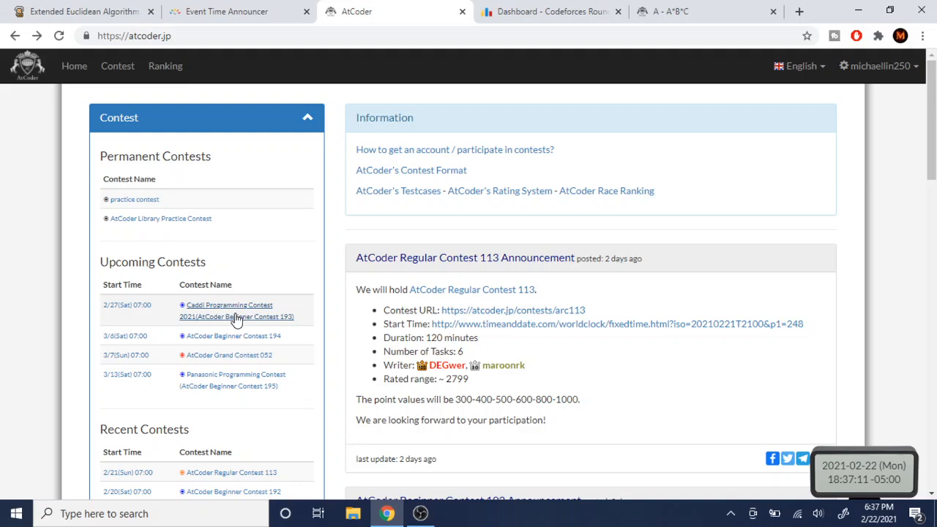
Bring up the AtCoder account profile and switch its graph to the Rating Distribution histogram
scroll(down, 3)
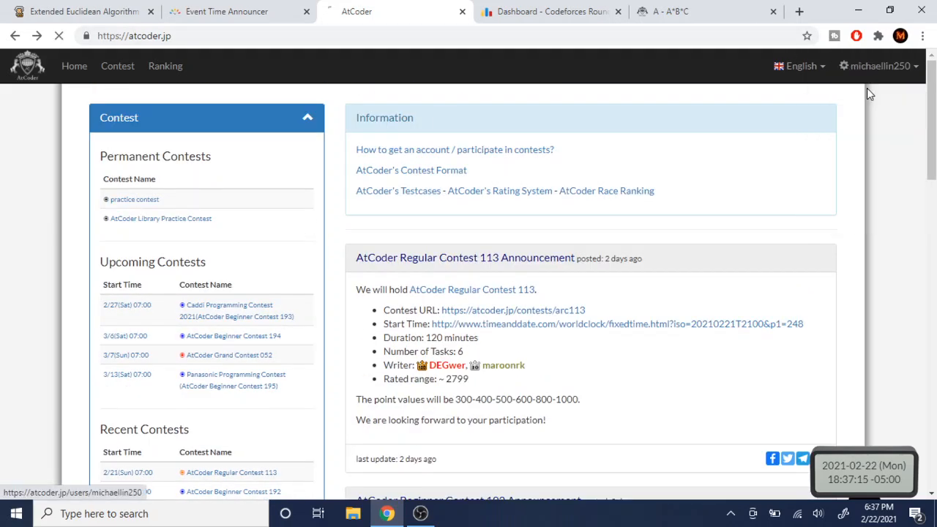
click(876, 66)
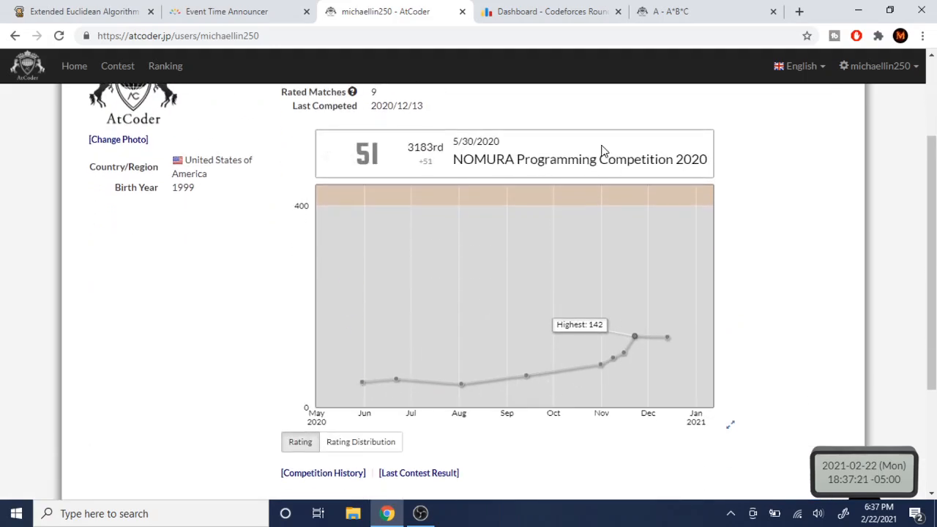
scroll(down, 3)
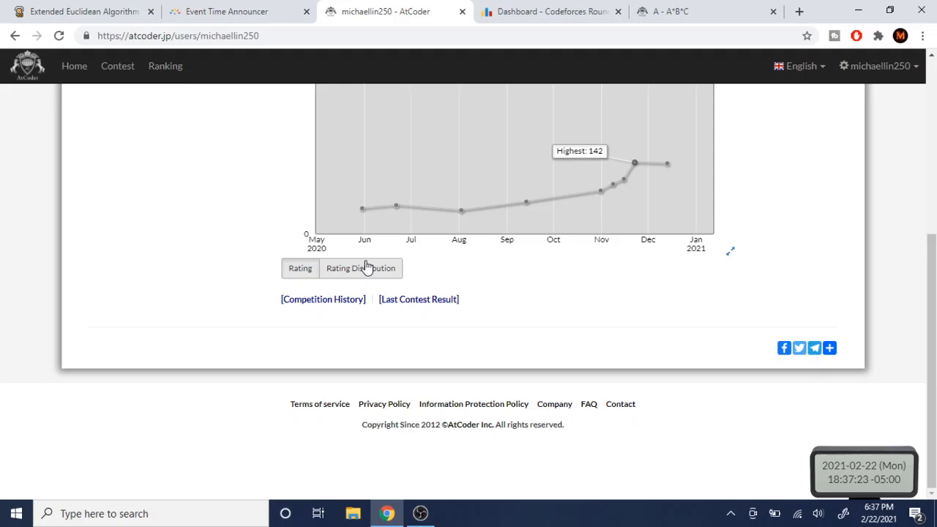
click(361, 268)
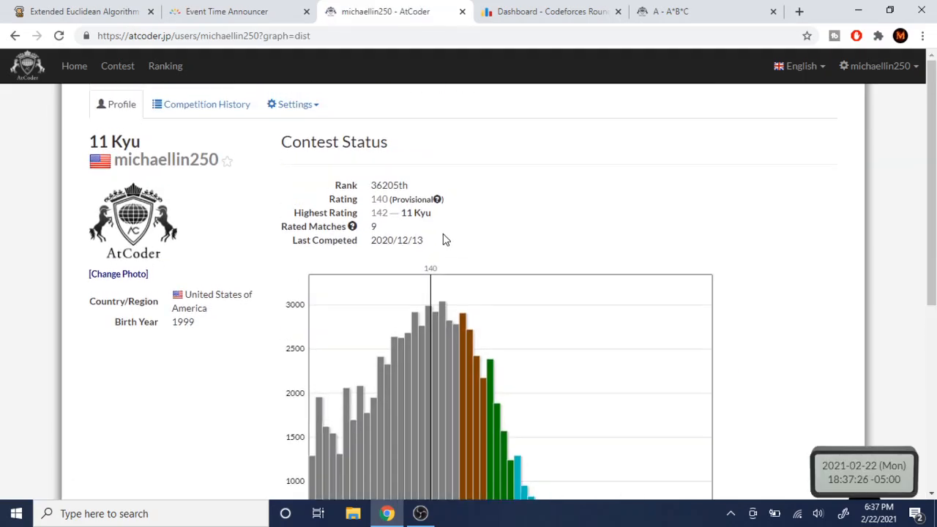
scroll(down, 3)
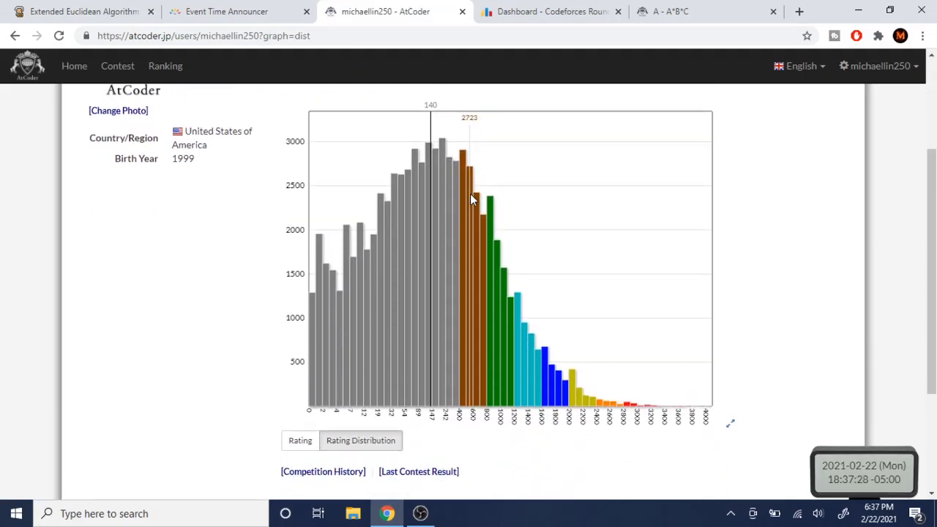
scroll(up, 3)
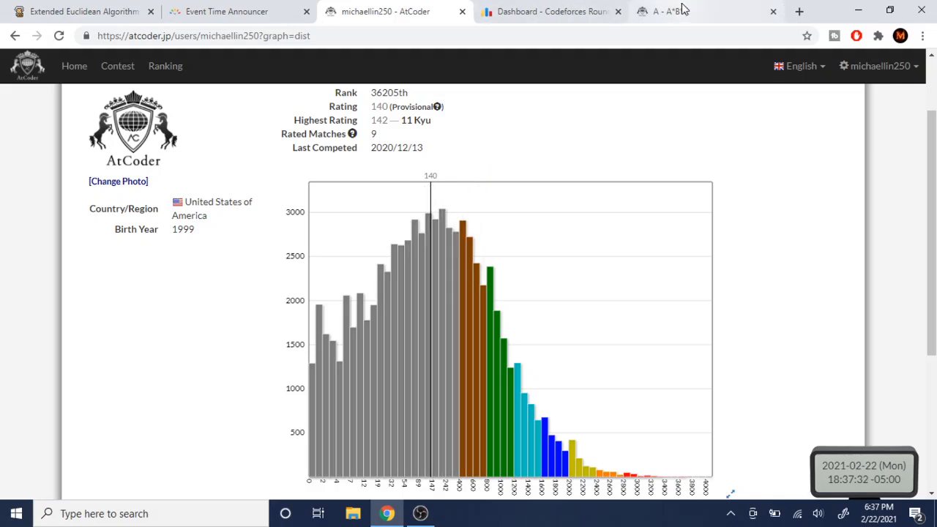
Show the Codeforces profile with its rating-over-time graph and activity heatmap
click(553, 12)
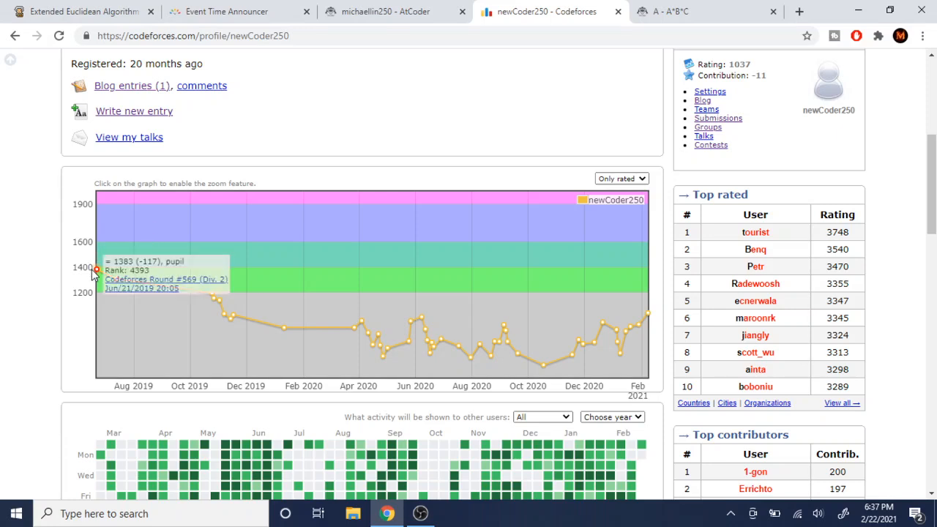
mouse_move(228, 265)
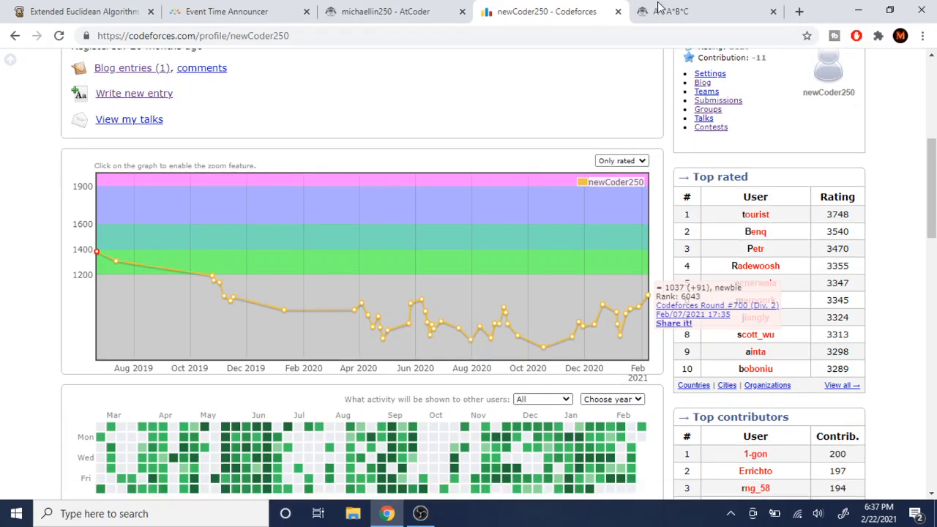
Compare the AtCoder rating distribution against the Codeforces rating graph, ending on the AtCoder histogram
click(383, 11)
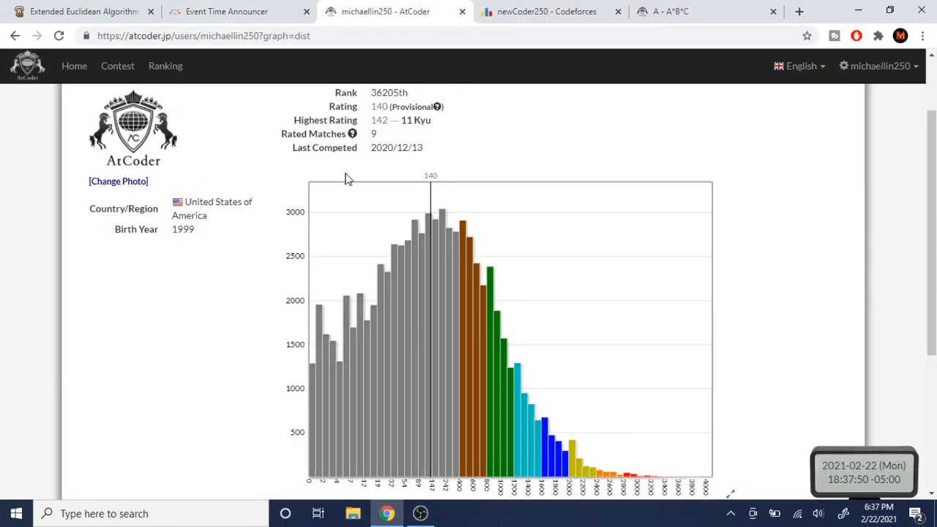
scroll(down, 3)
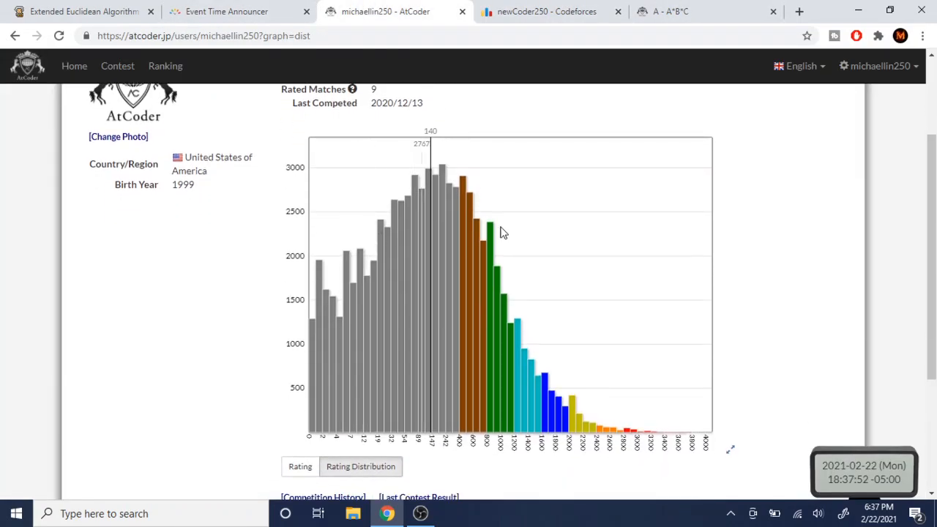
mouse_move(457, 211)
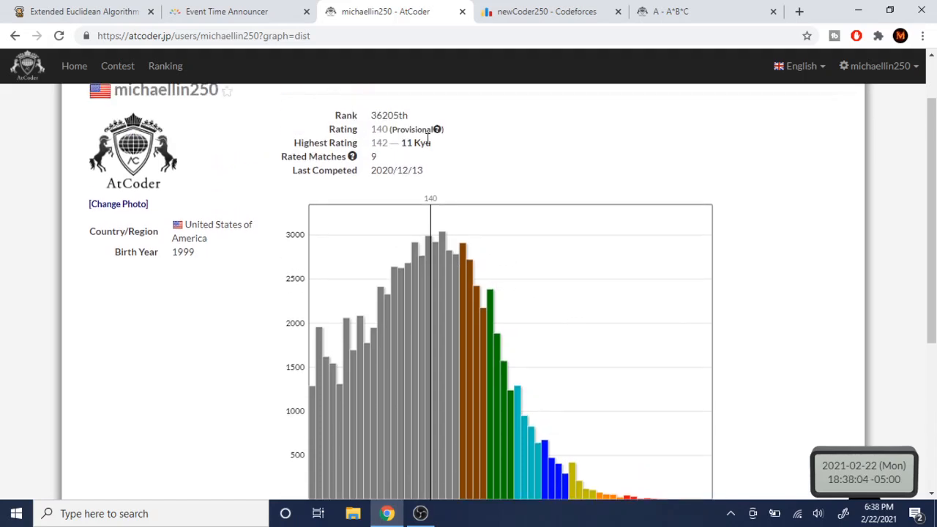
scroll(down, 3)
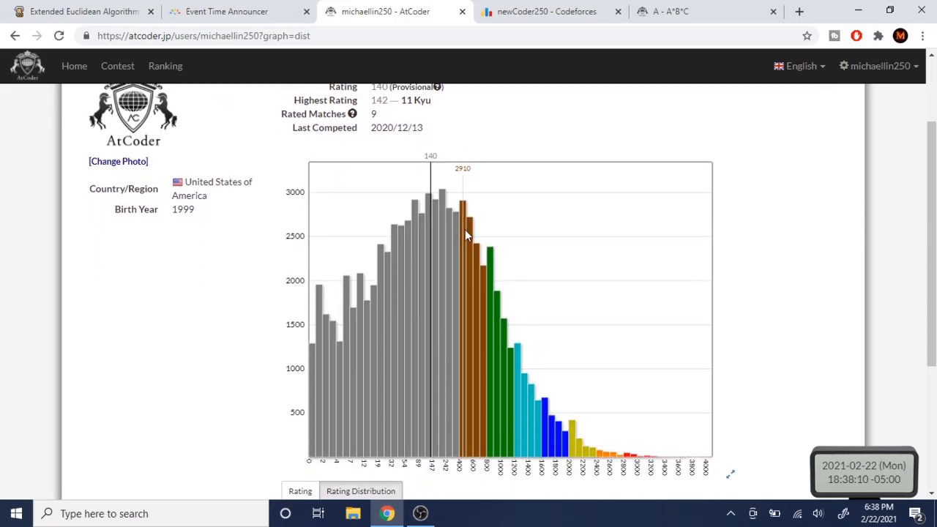
mouse_move(439, 234)
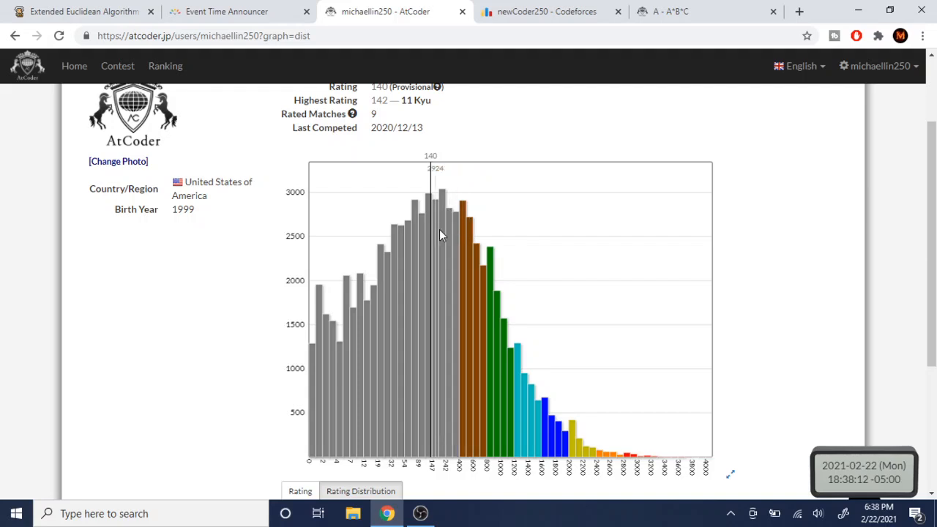
mouse_move(485, 285)
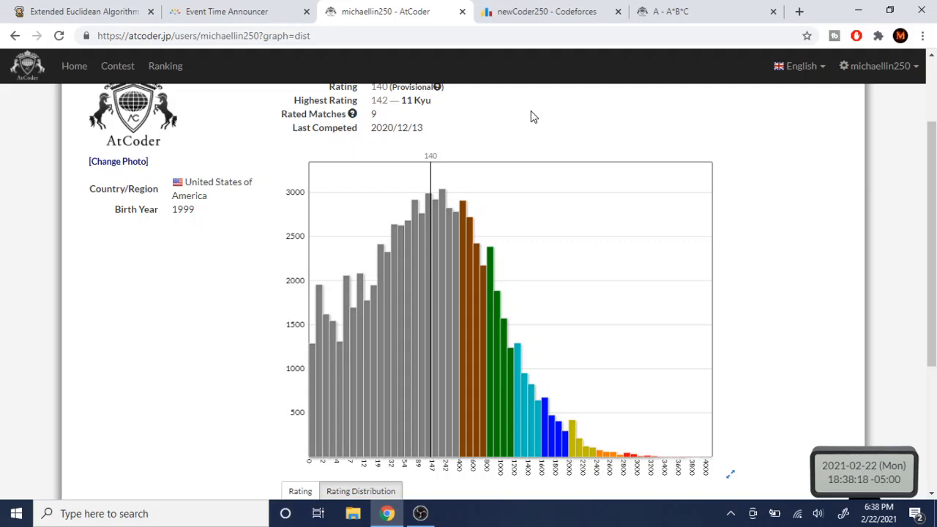
mouse_move(545, 86)
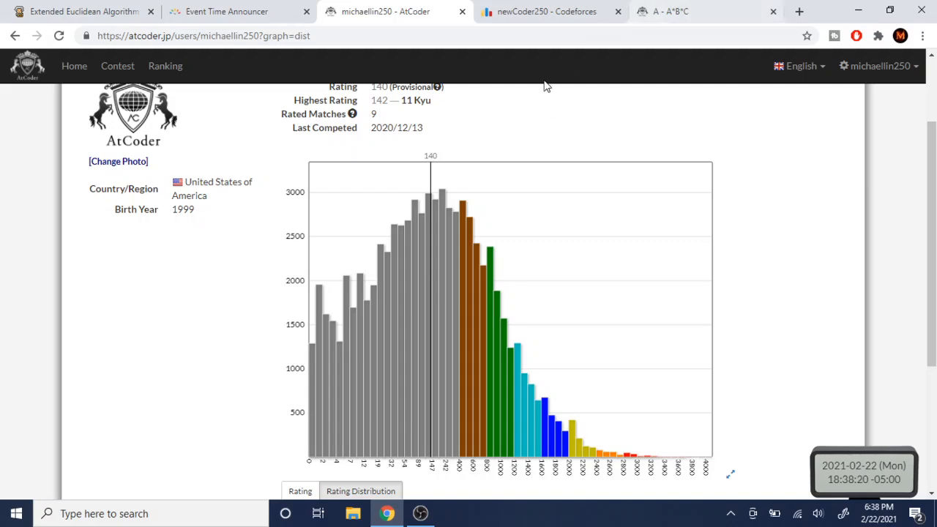
click(546, 12)
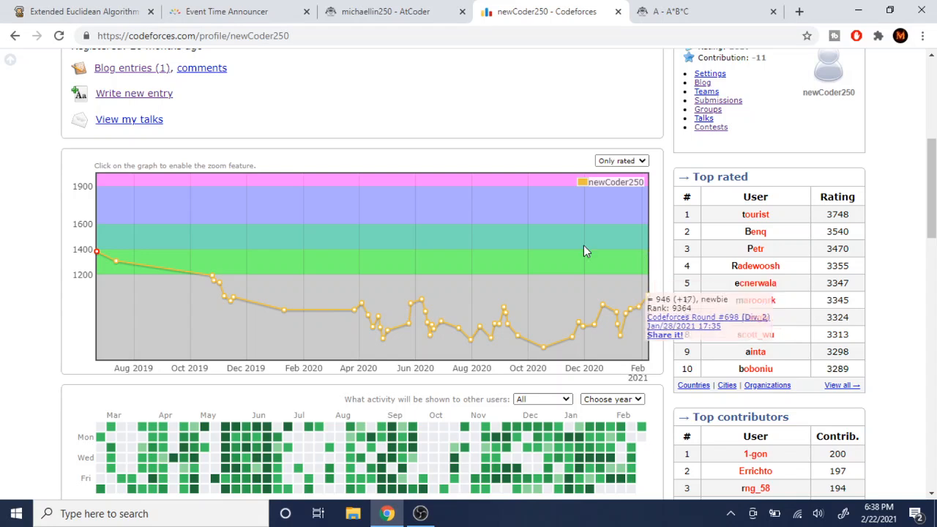
click(384, 12)
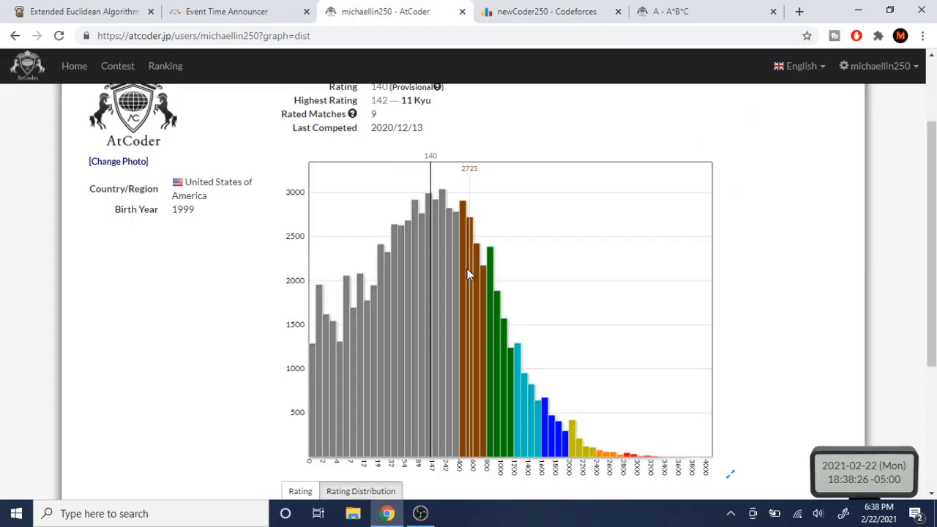
mouse_move(469, 252)
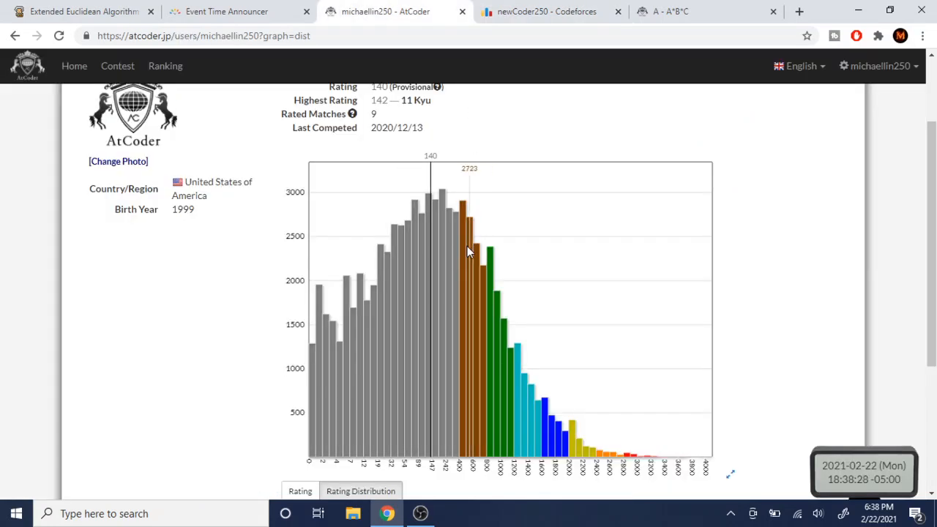
mouse_move(451, 235)
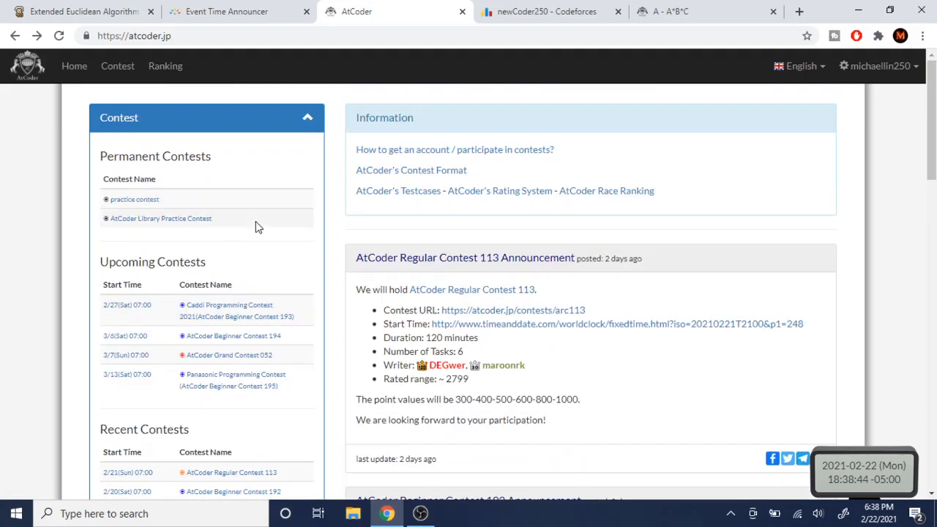
mouse_move(495, 202)
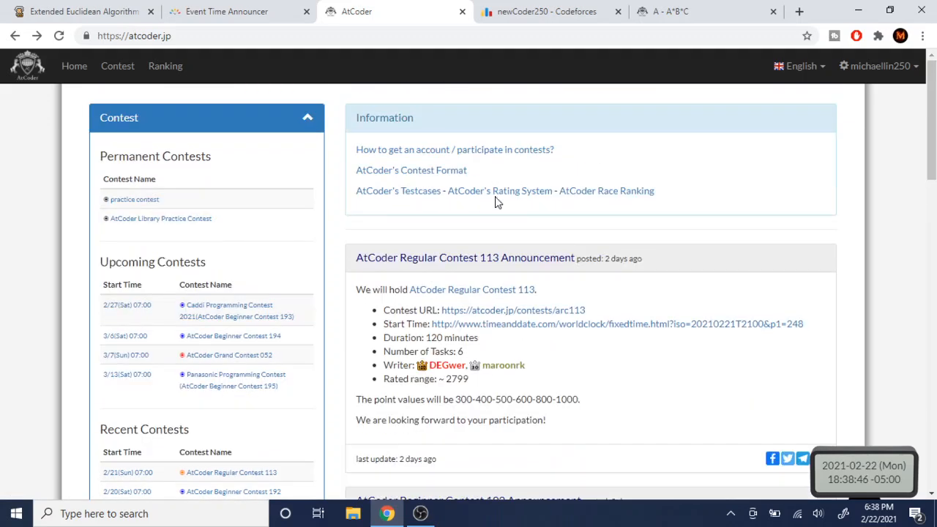
View ARC 113's per-problem standings table, then return to its six-task list with limits
scroll(down, 3)
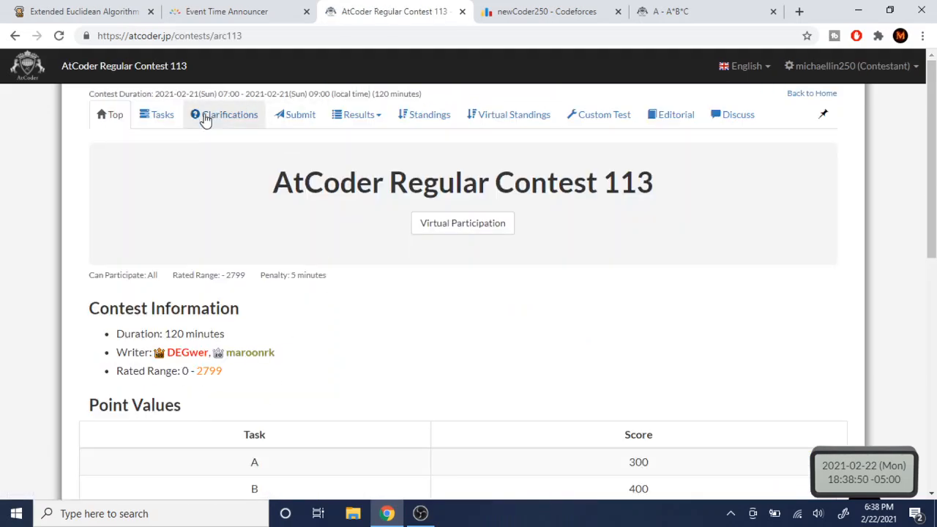
click(161, 115)
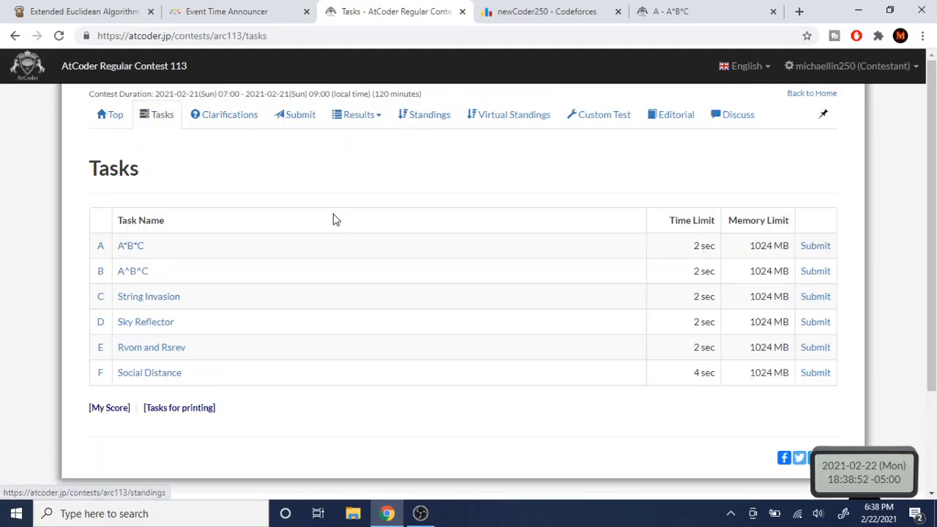
mouse_move(429, 114)
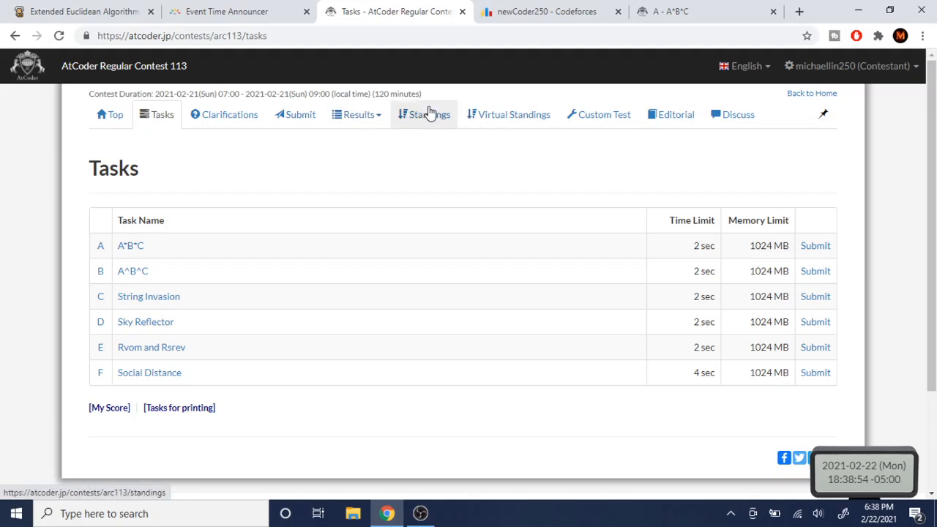
click(431, 115)
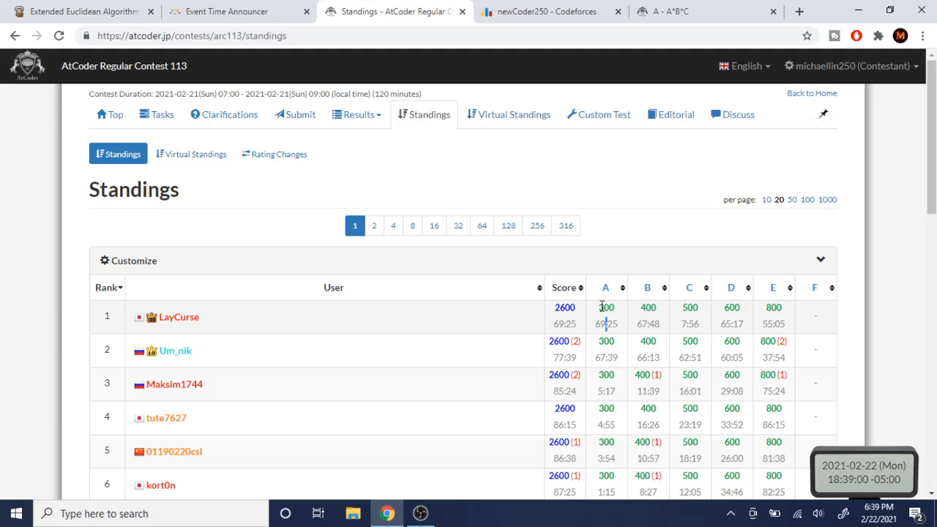
double_click(565, 307)
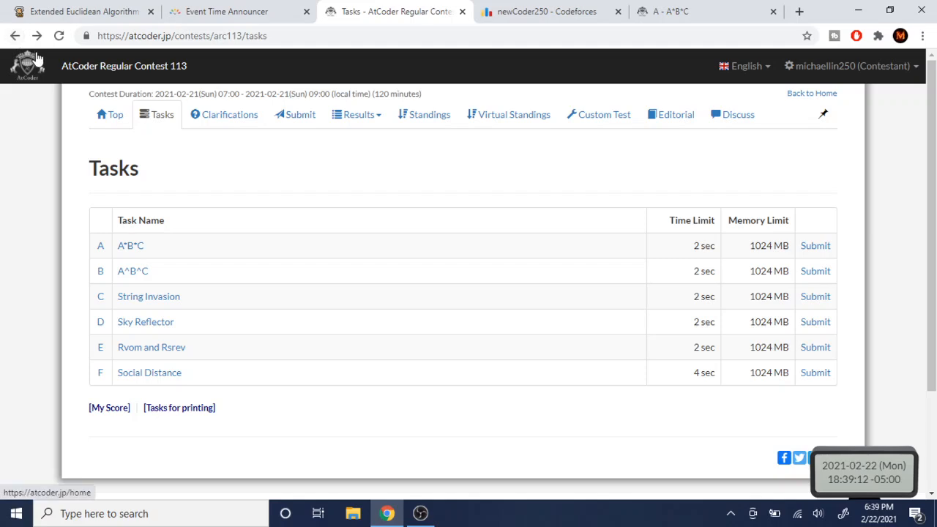
mouse_move(14, 35)
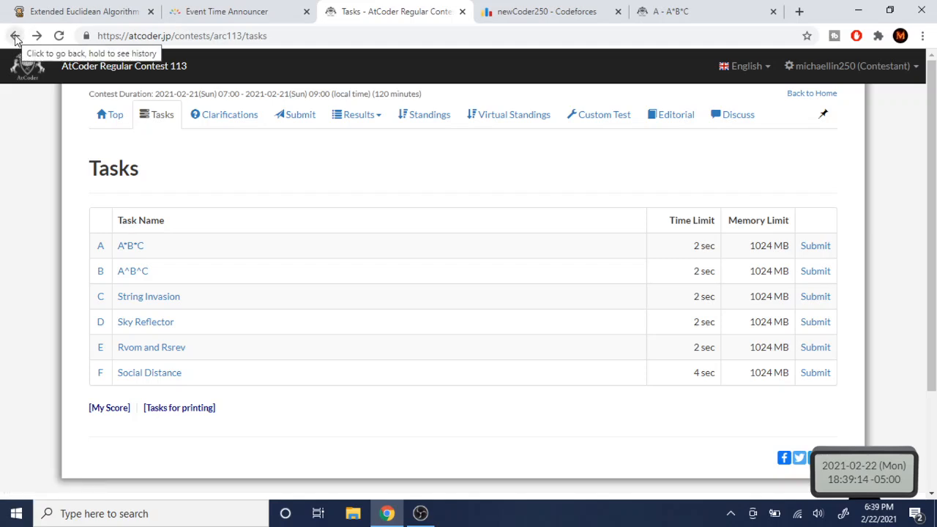